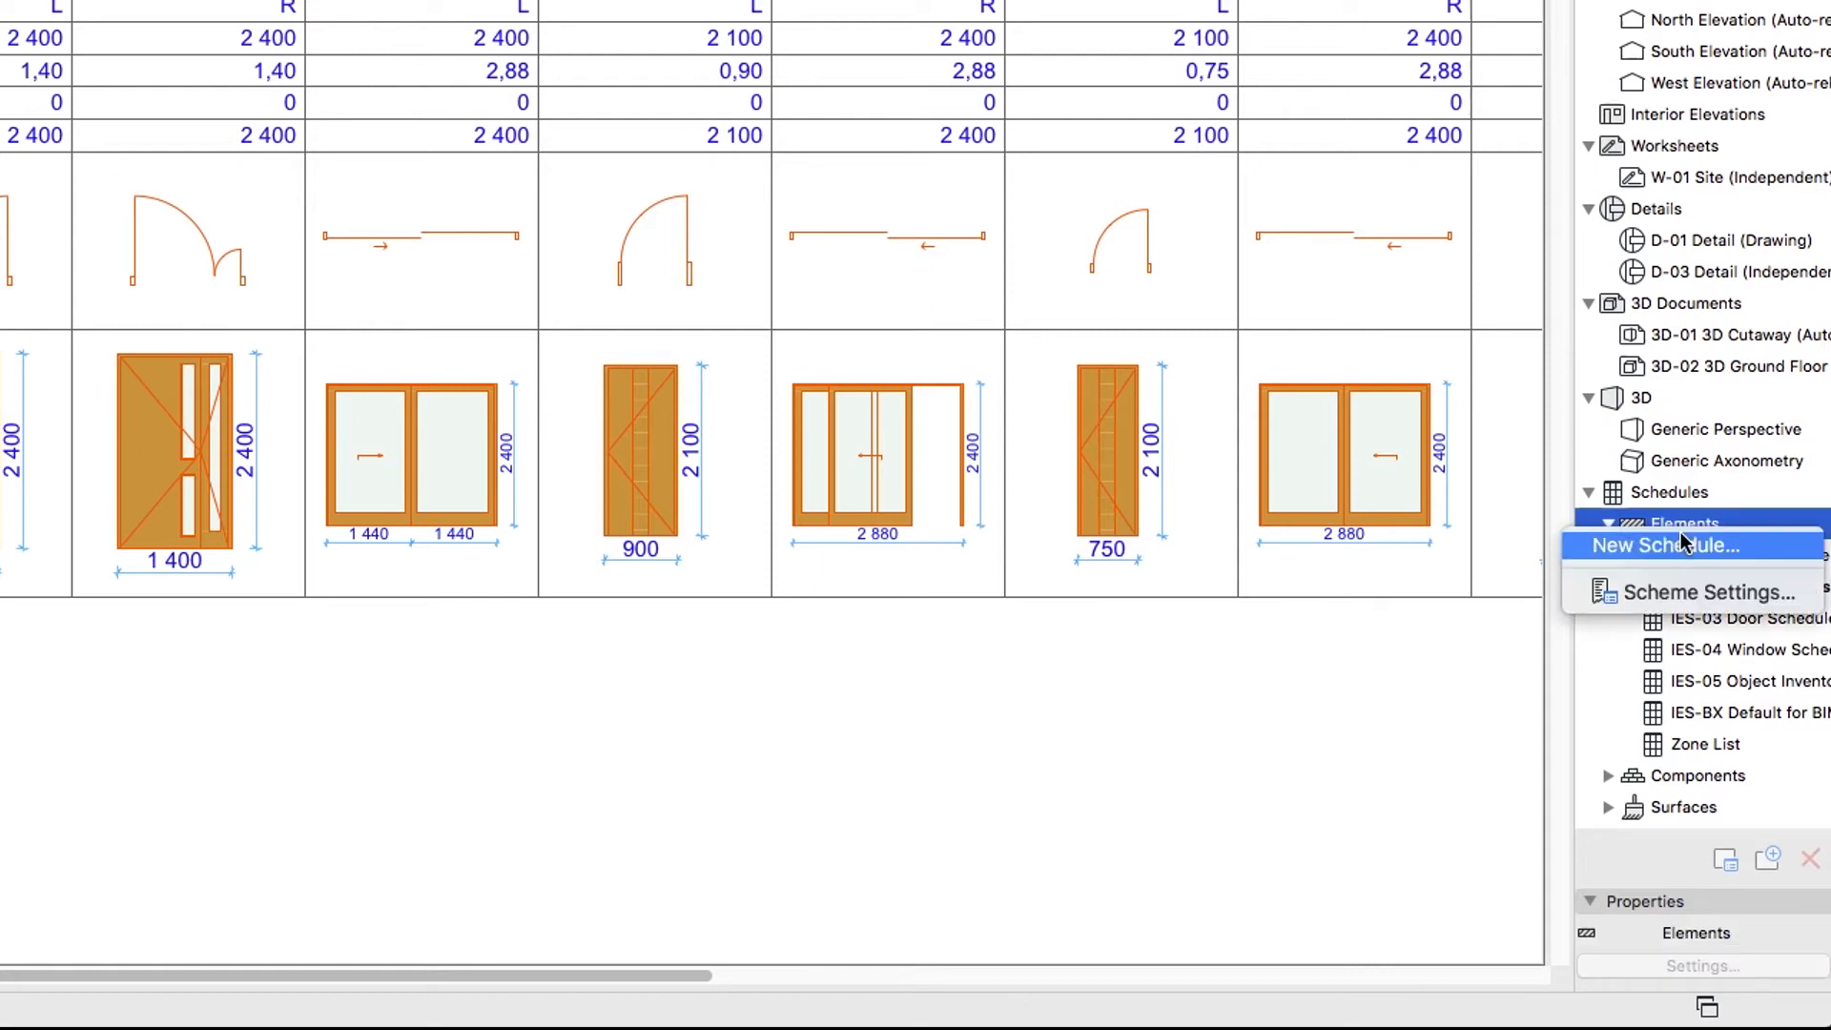
pyautogui.moveTo(1752, 555)
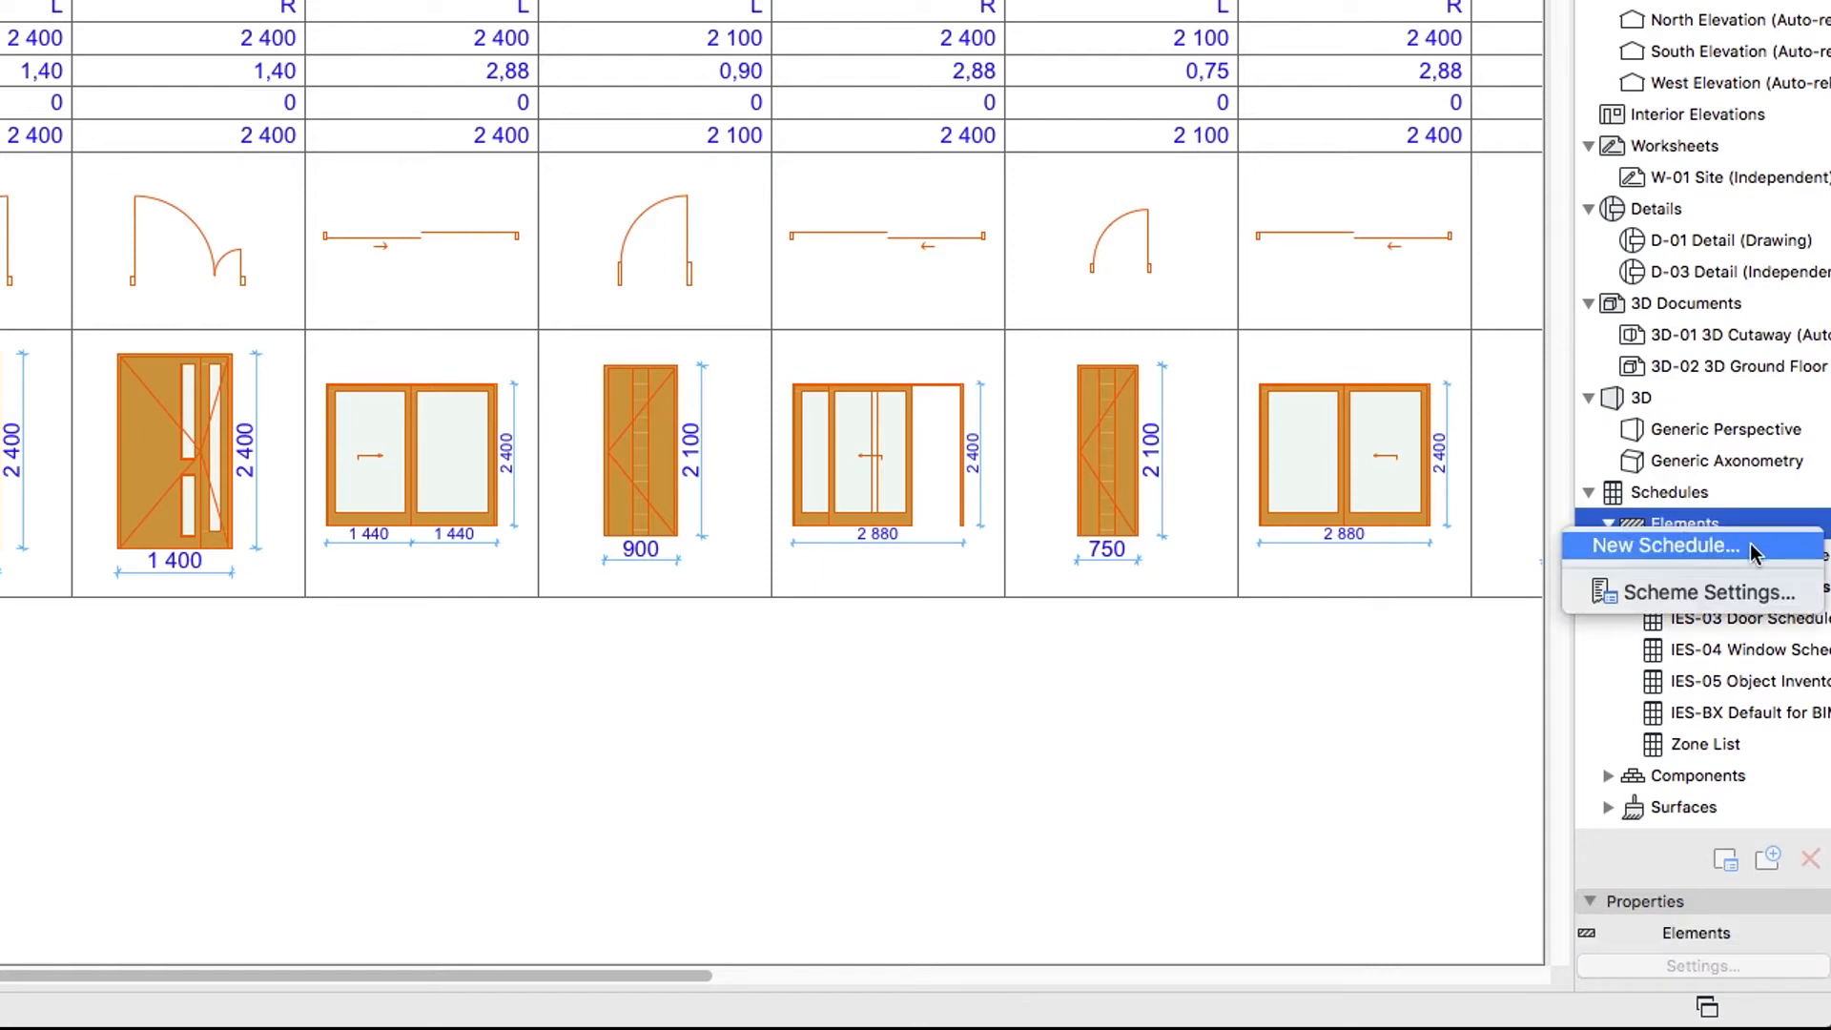
# Create a new element schedule scheme and name it Foundation.
pyautogui.click(1661, 545)
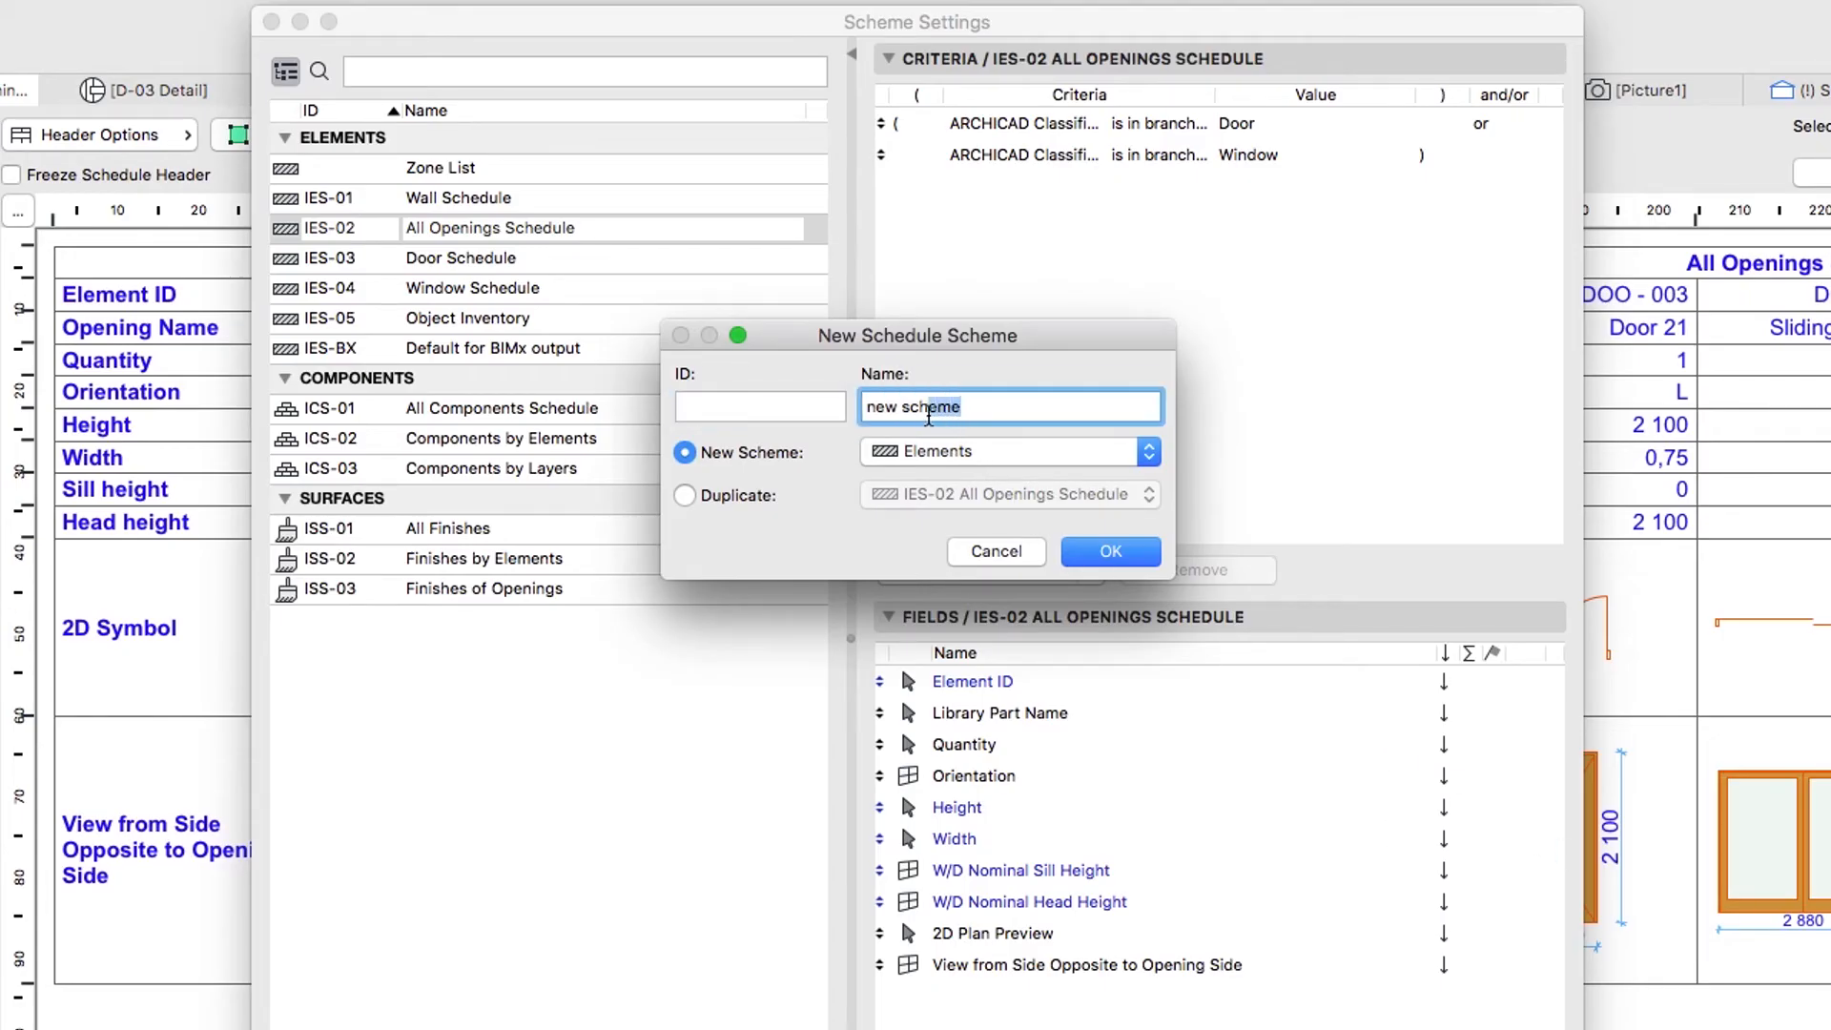
pyautogui.write('Four')
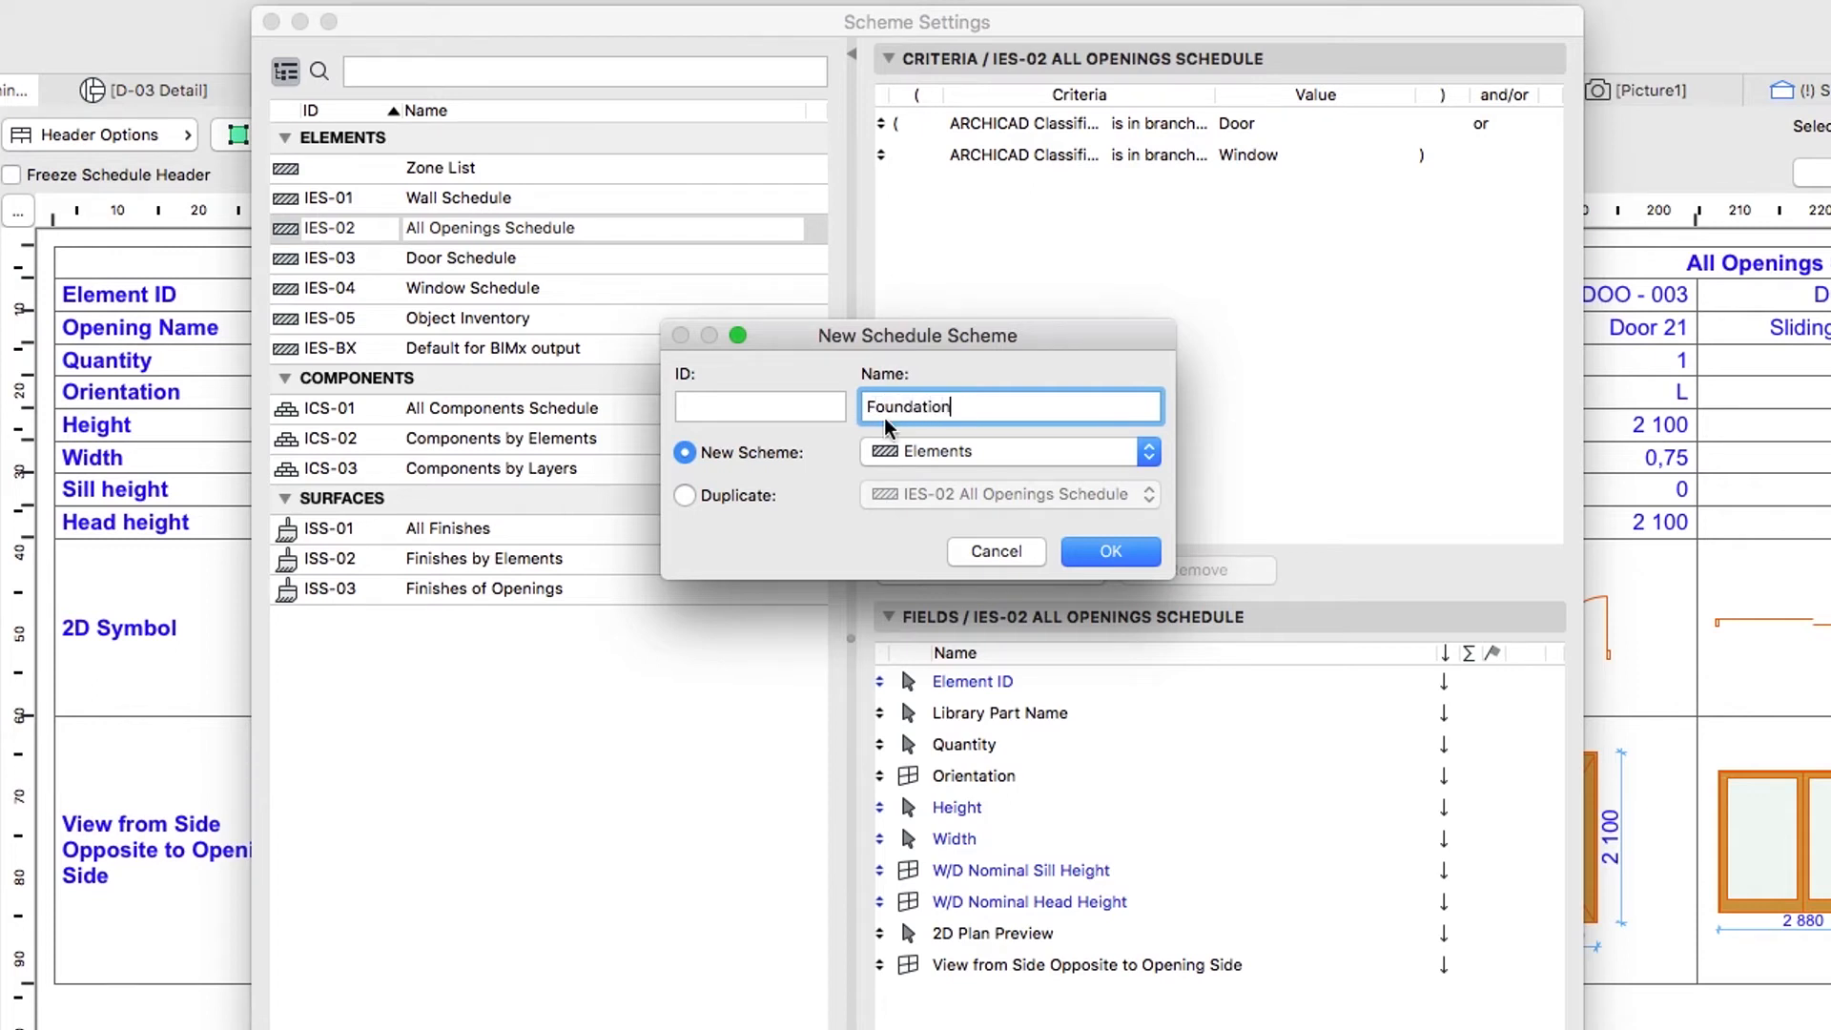
pyautogui.click(1108, 549)
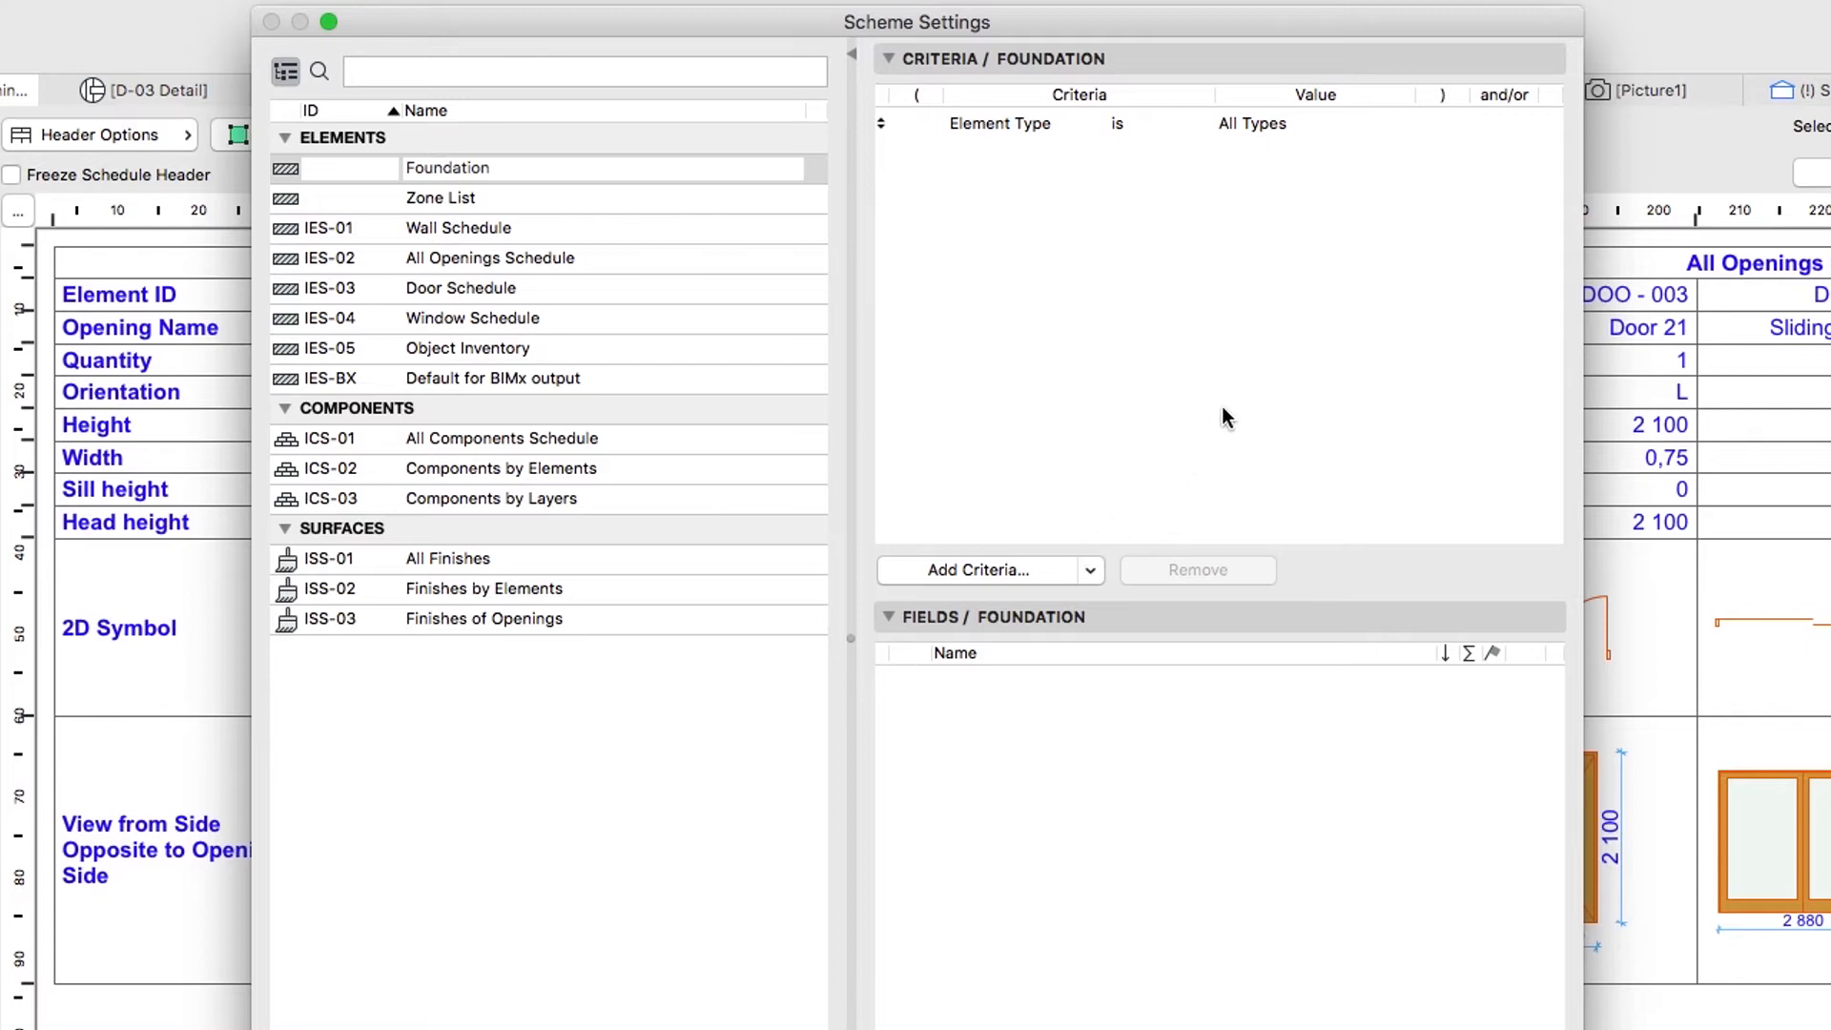
# Set the existing Element Type criterion to Wall.
pyautogui.click(1251, 124)
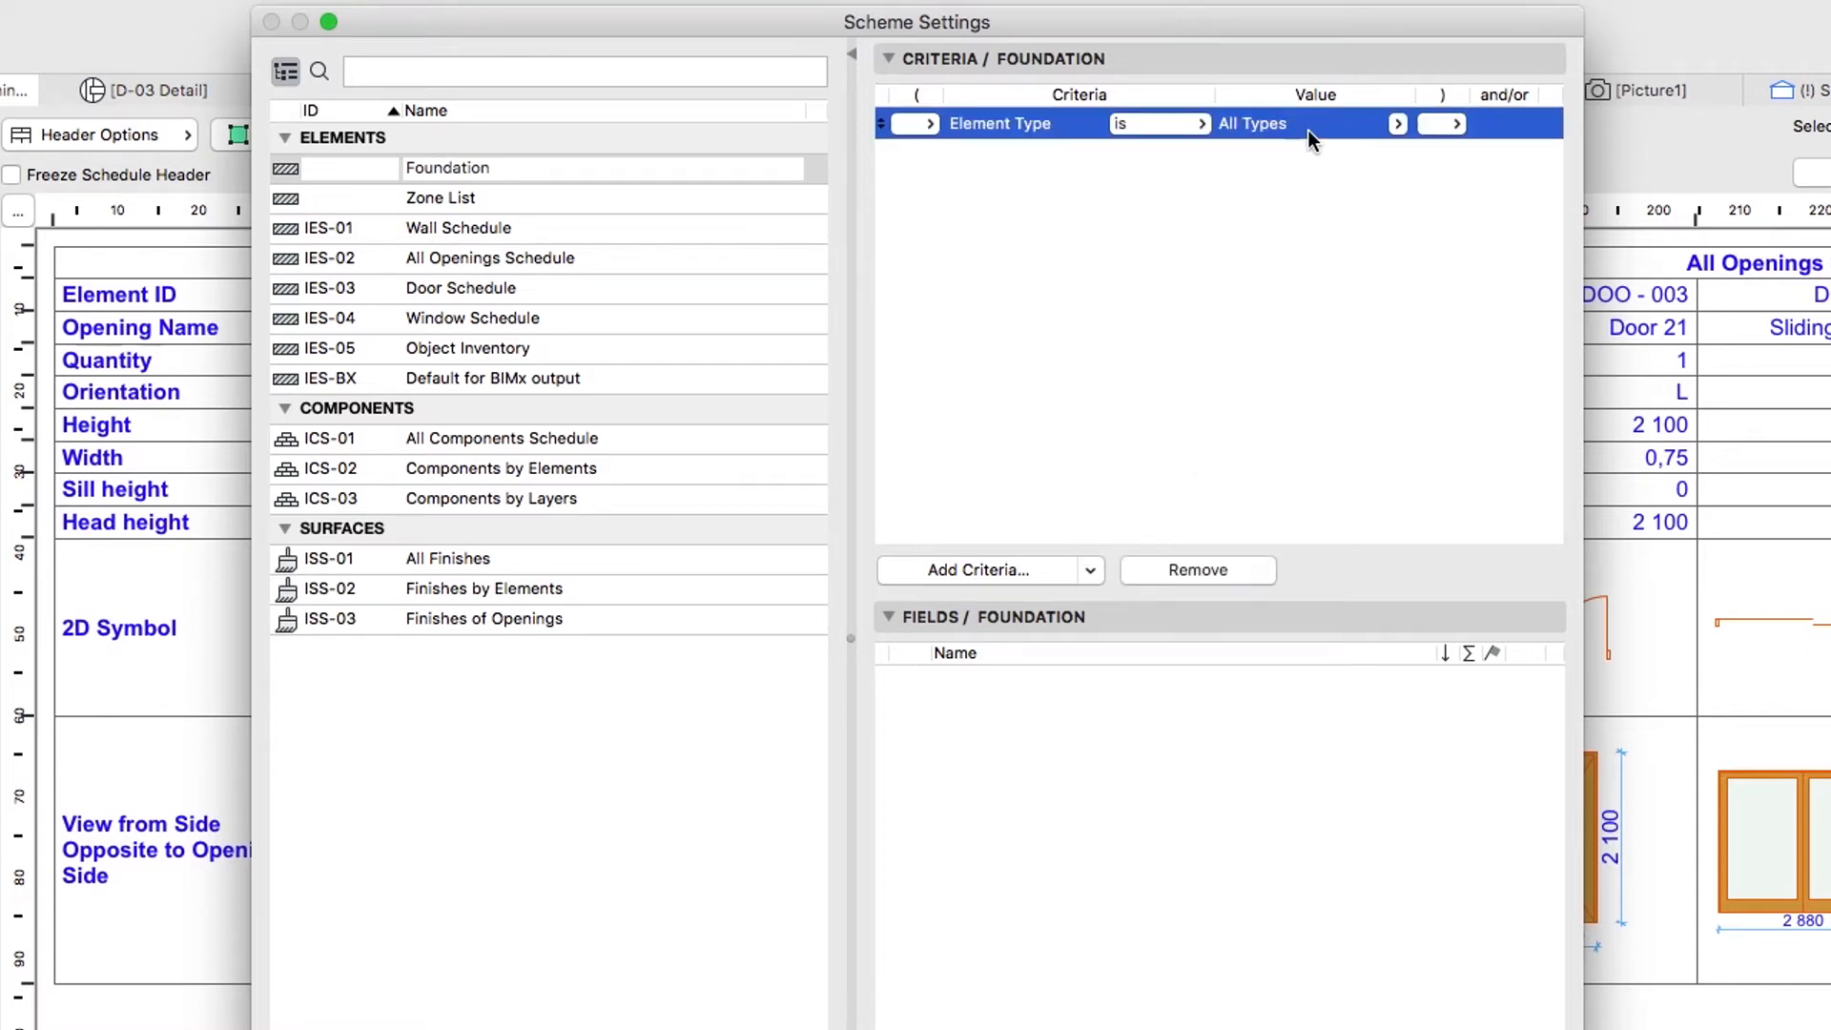
pyautogui.click(1396, 122)
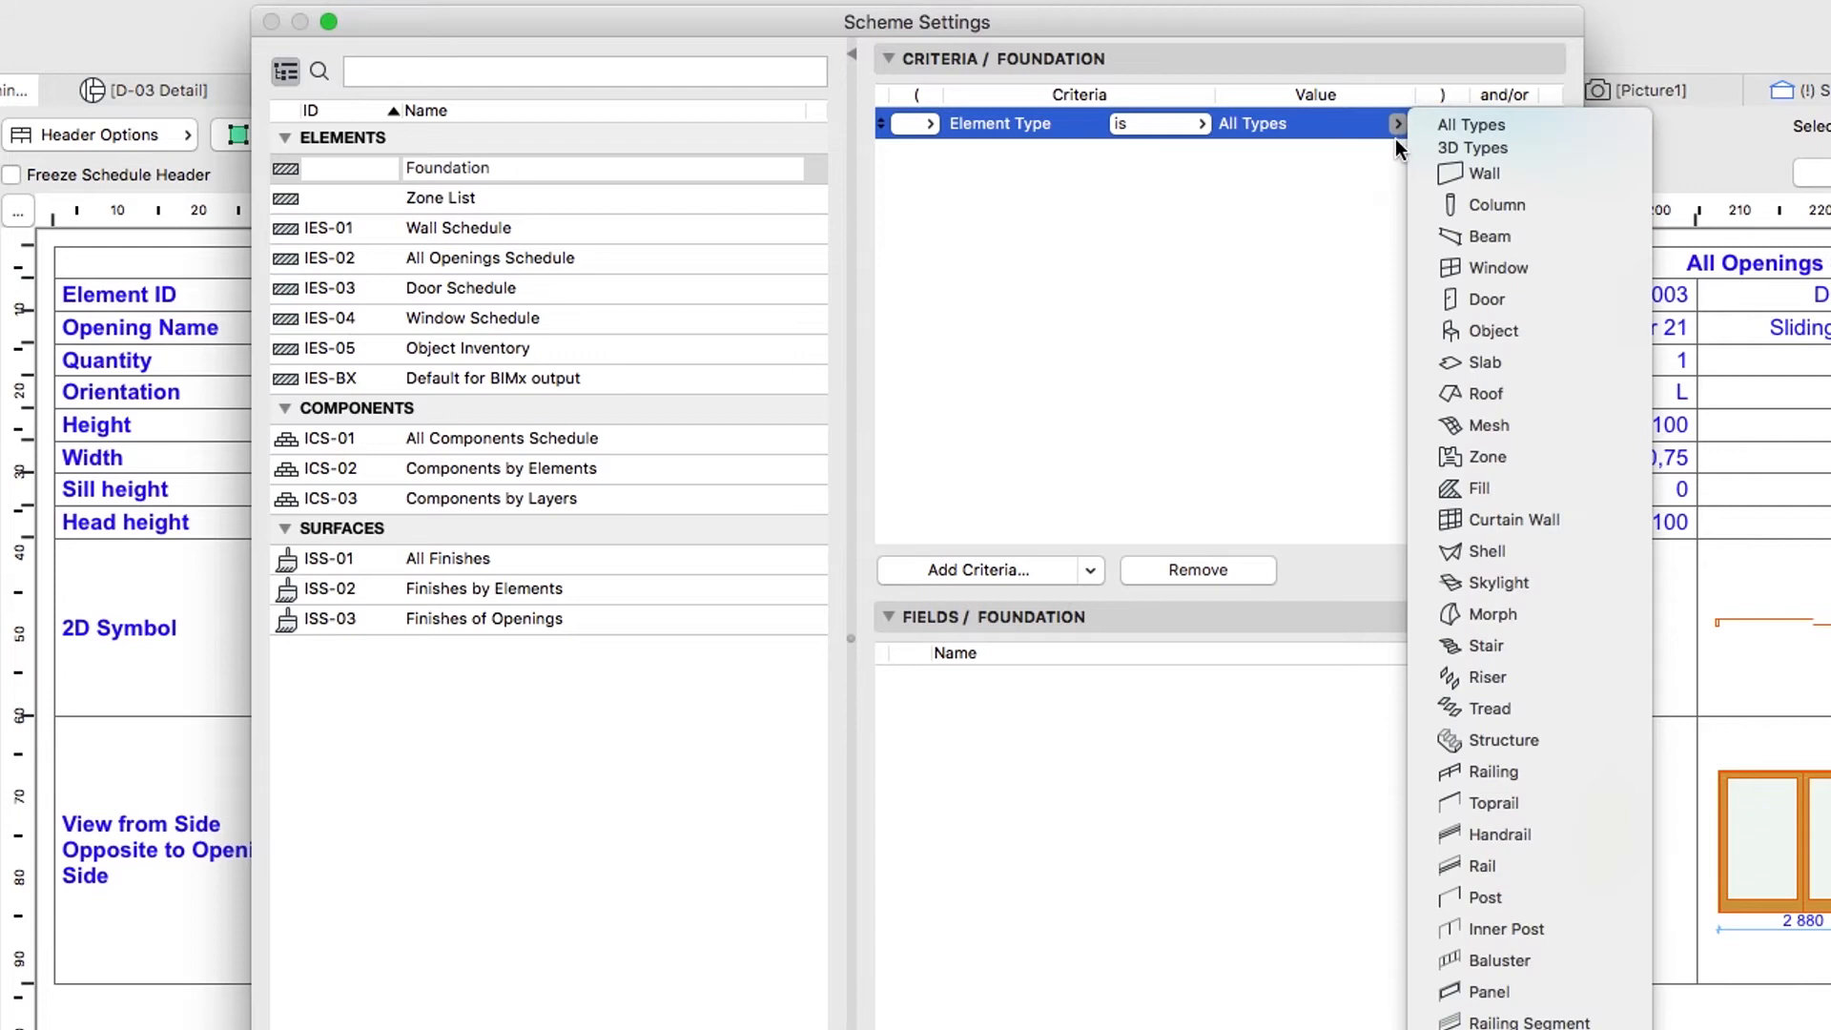
pyautogui.click(1484, 173)
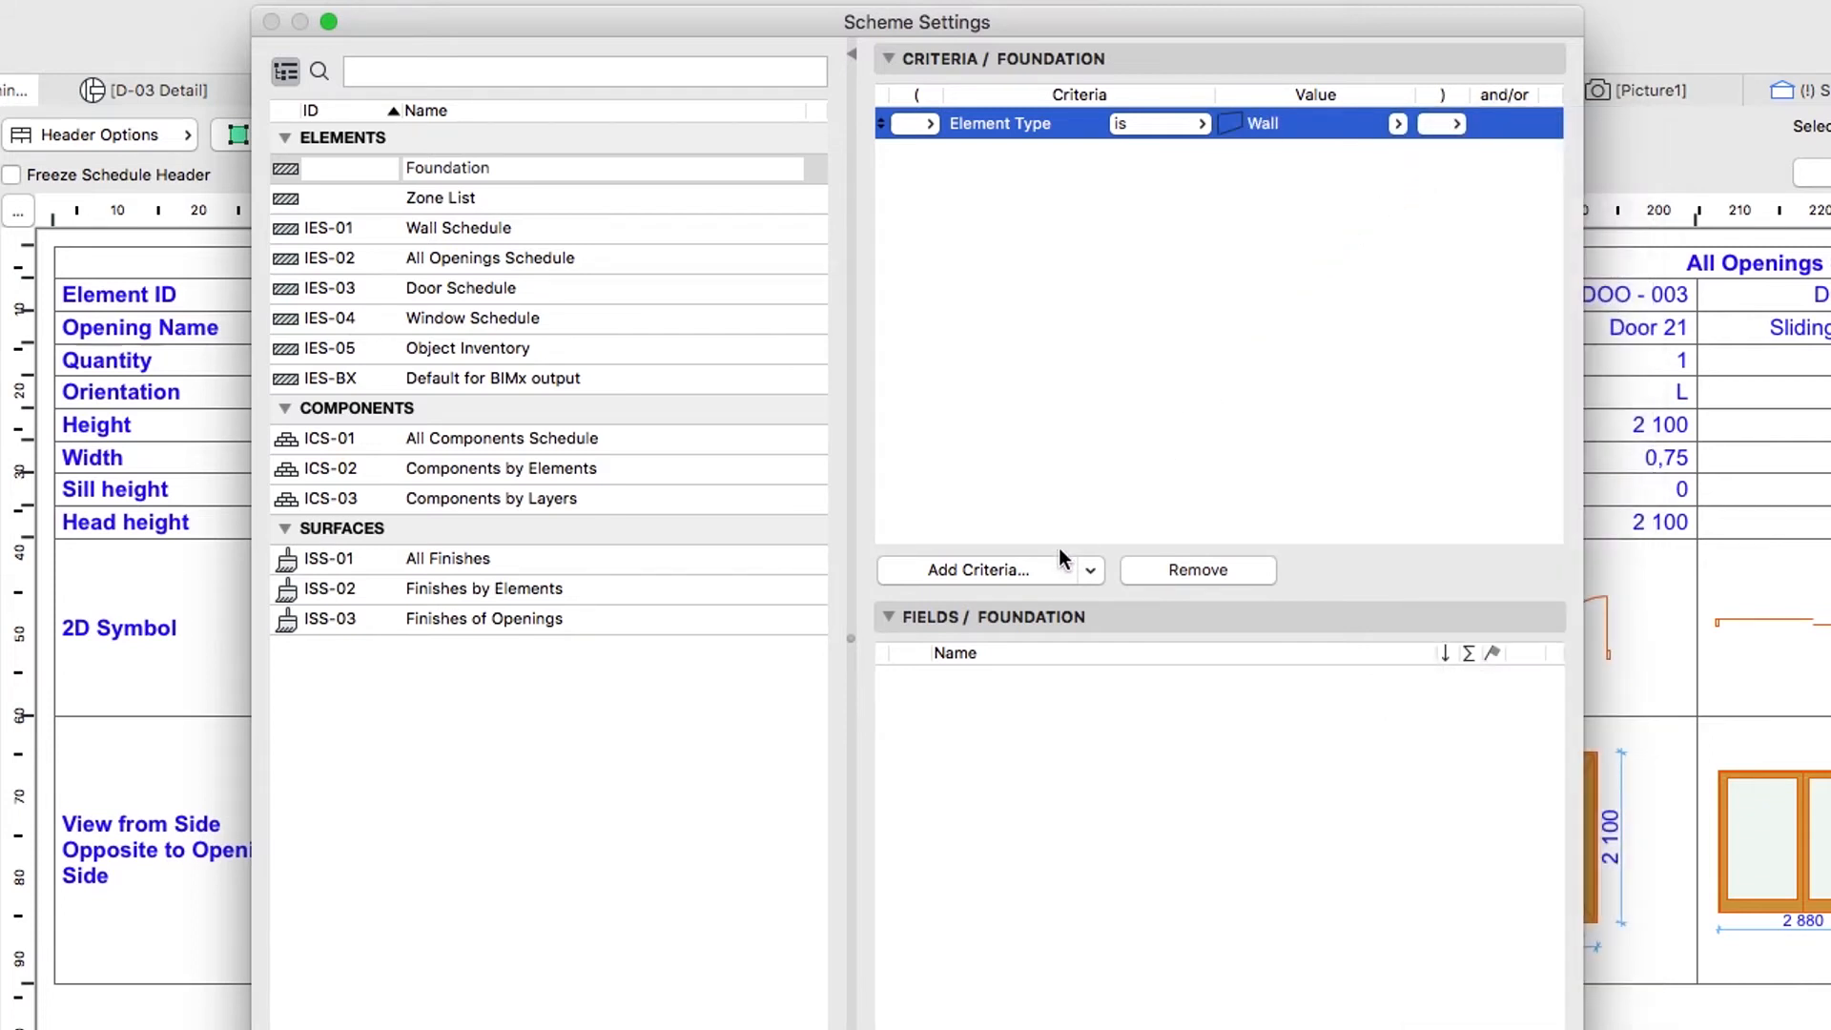
# Add a second Element Type criterion set to Column, joined to Wall with 'or'.
pyautogui.click(972, 570)
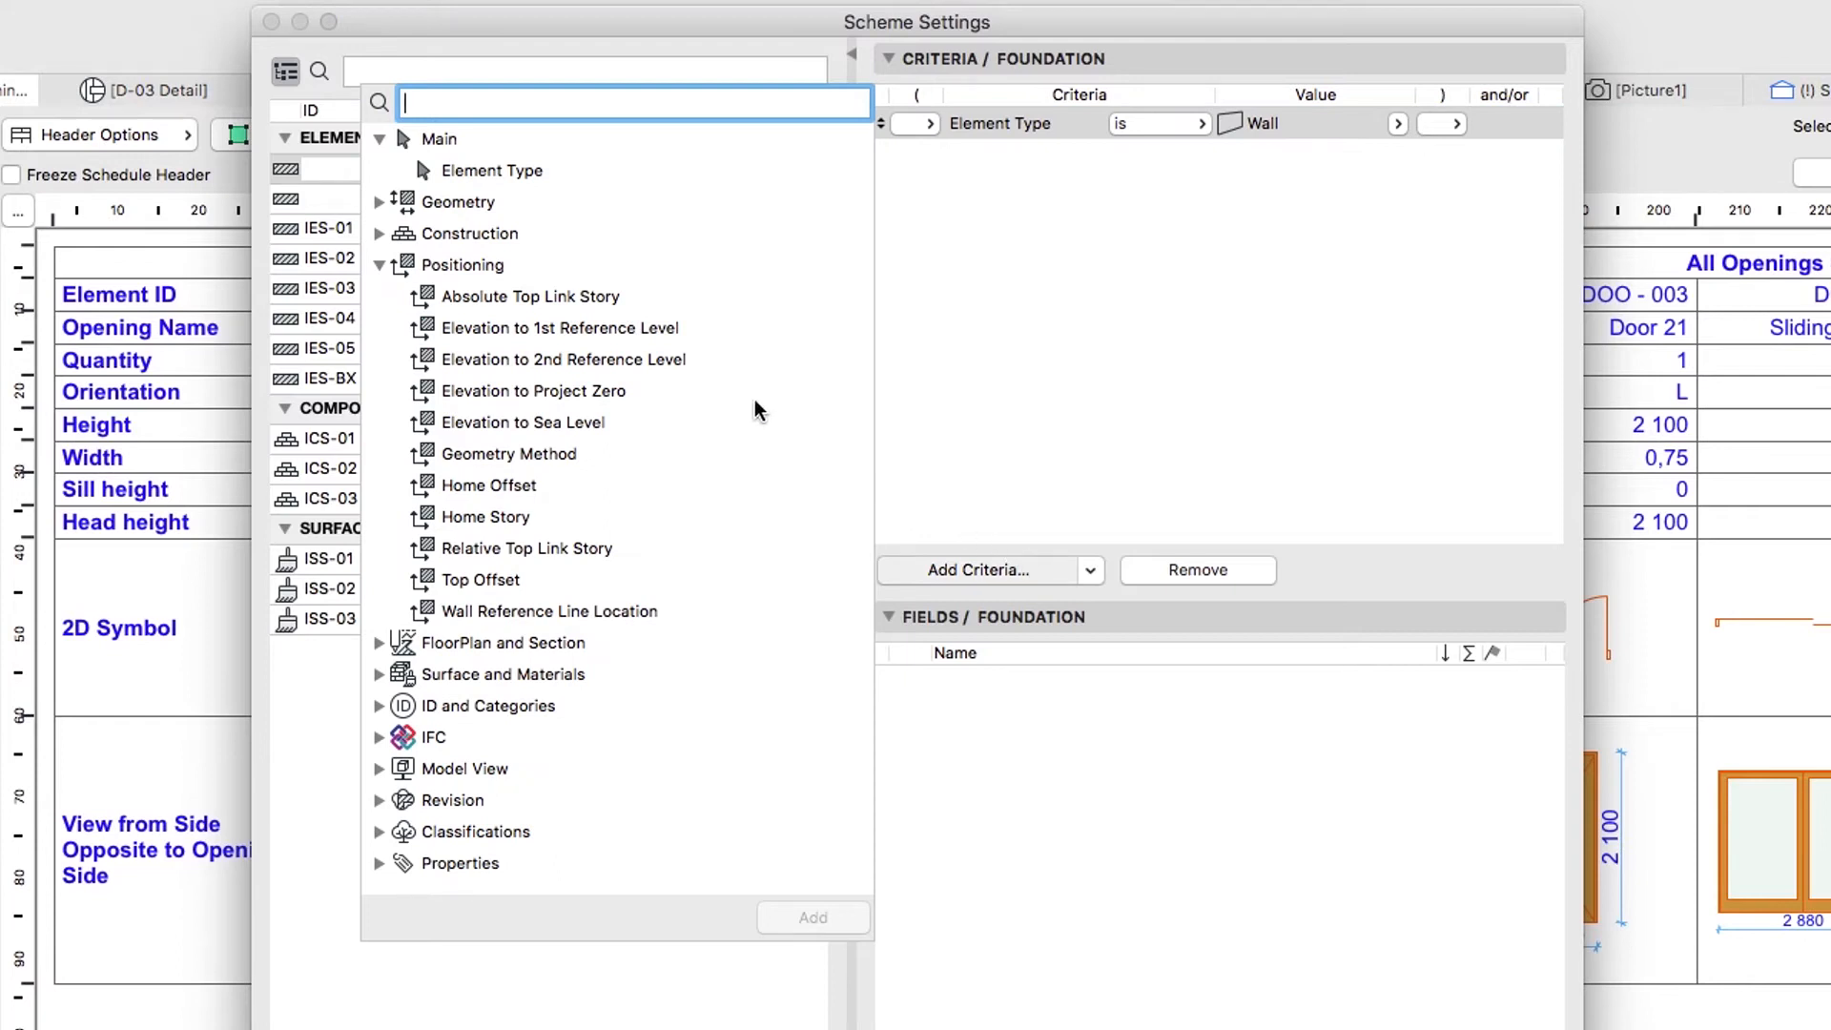
pyautogui.click(492, 169)
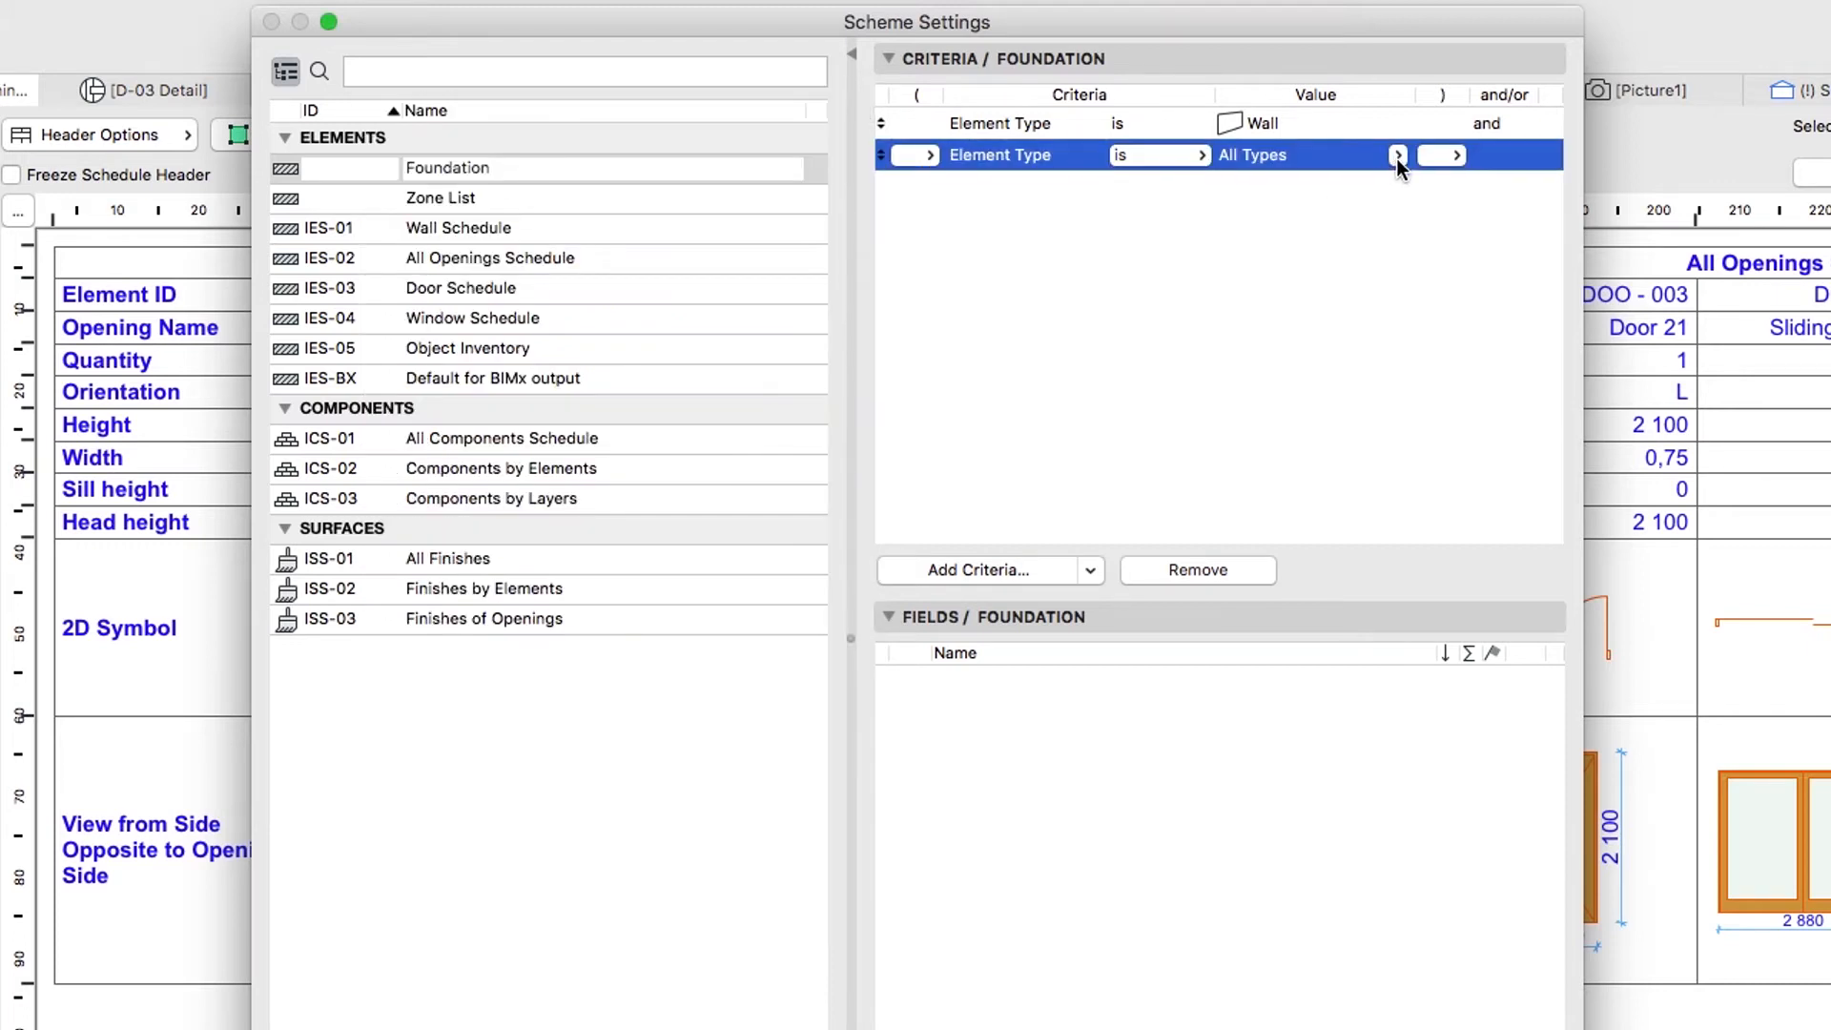
pyautogui.click(1398, 154)
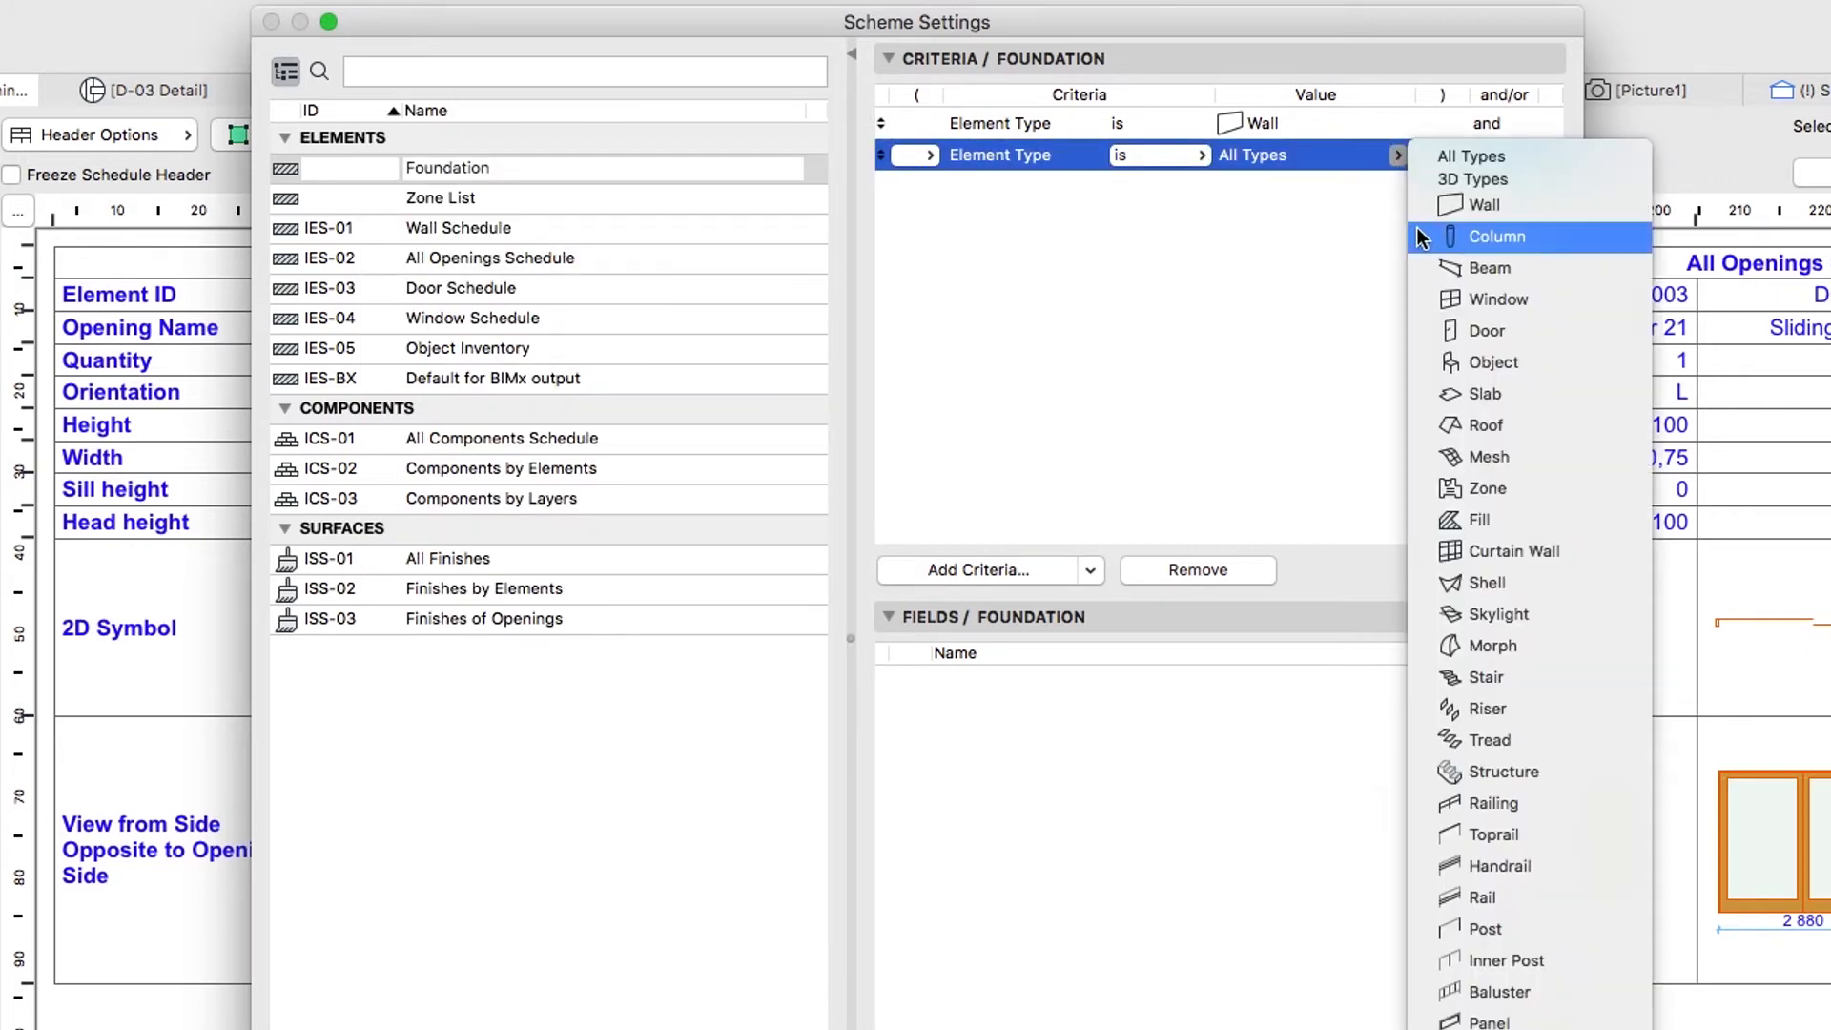
pyautogui.click(1497, 236)
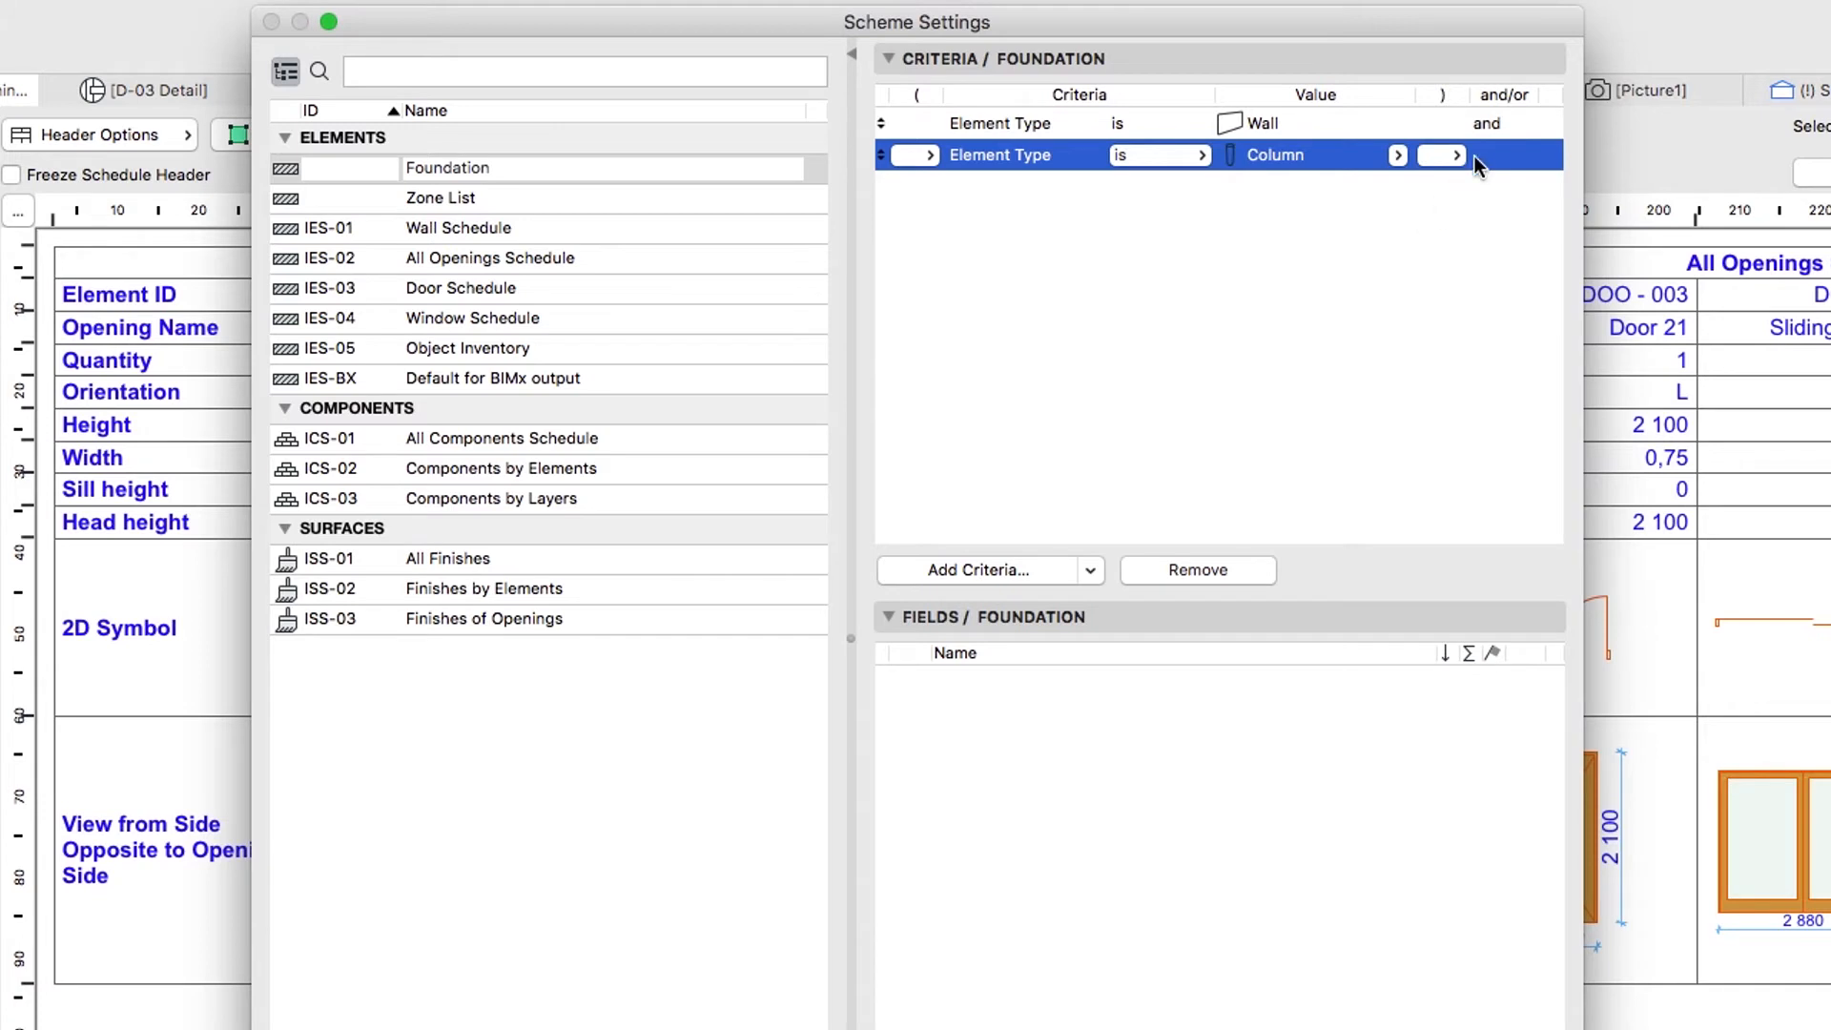
pyautogui.click(1501, 124)
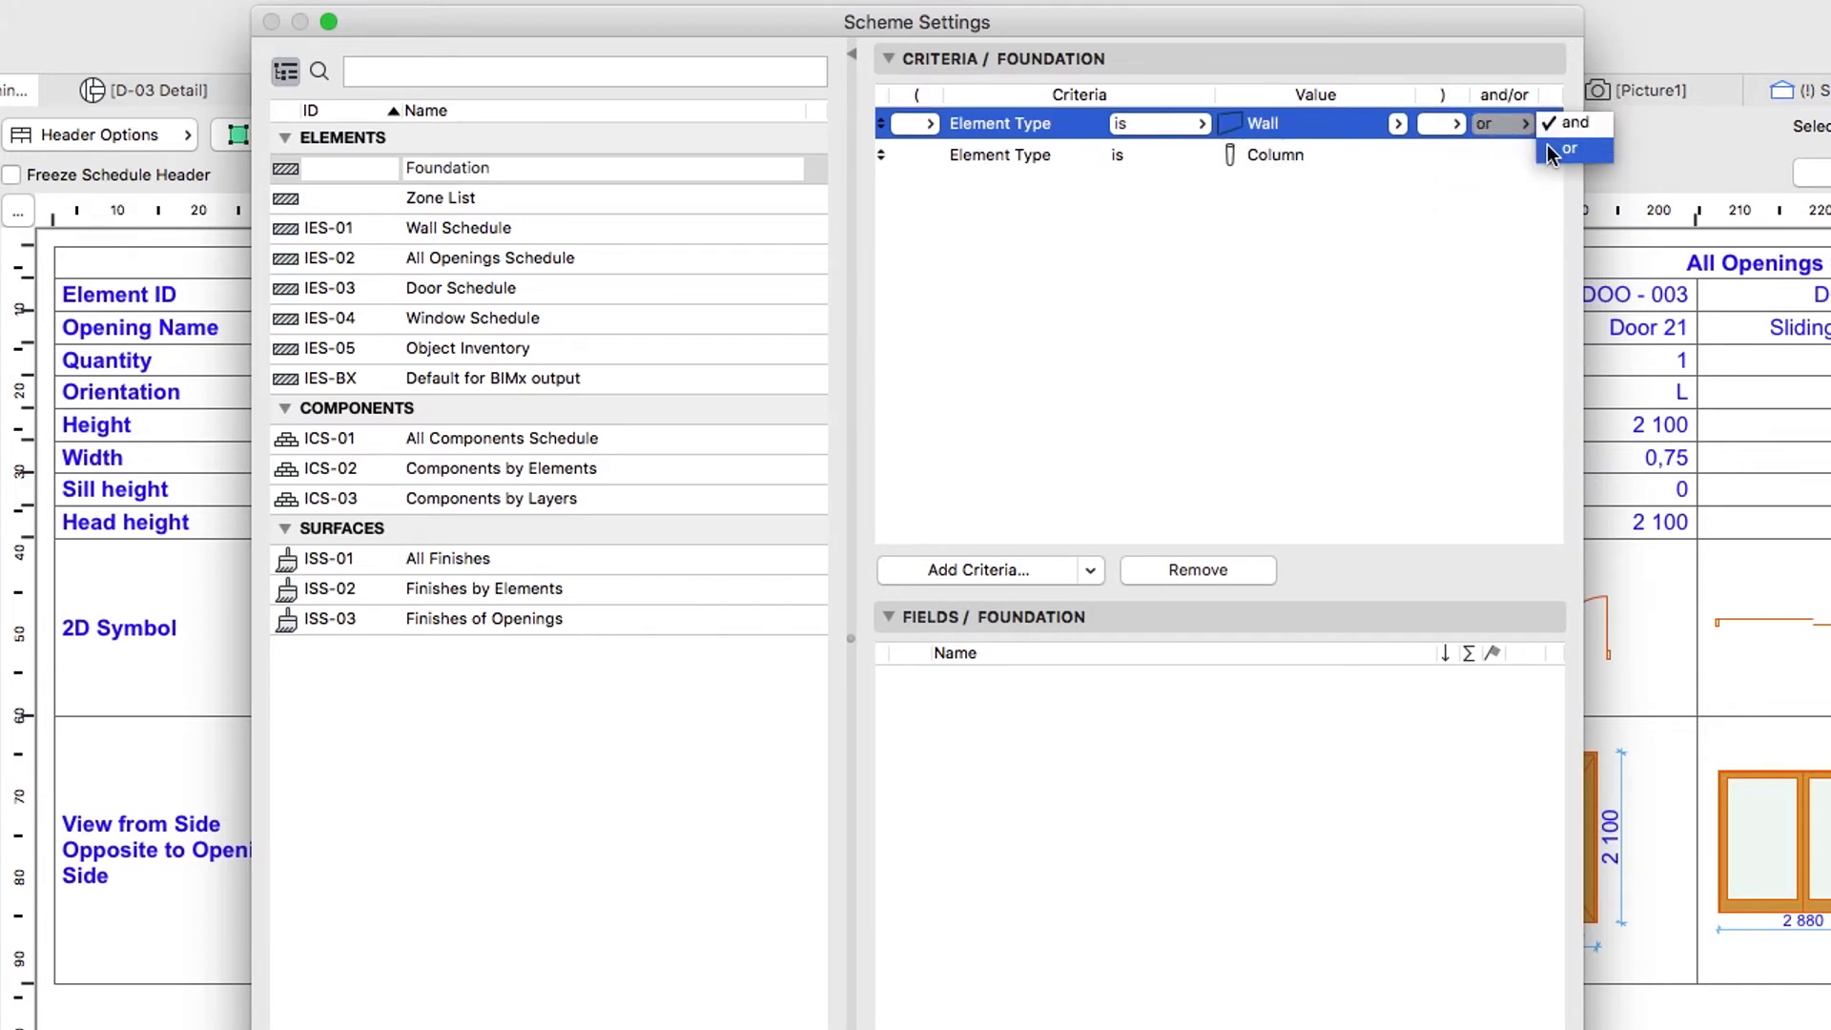
pyautogui.click(1570, 149)
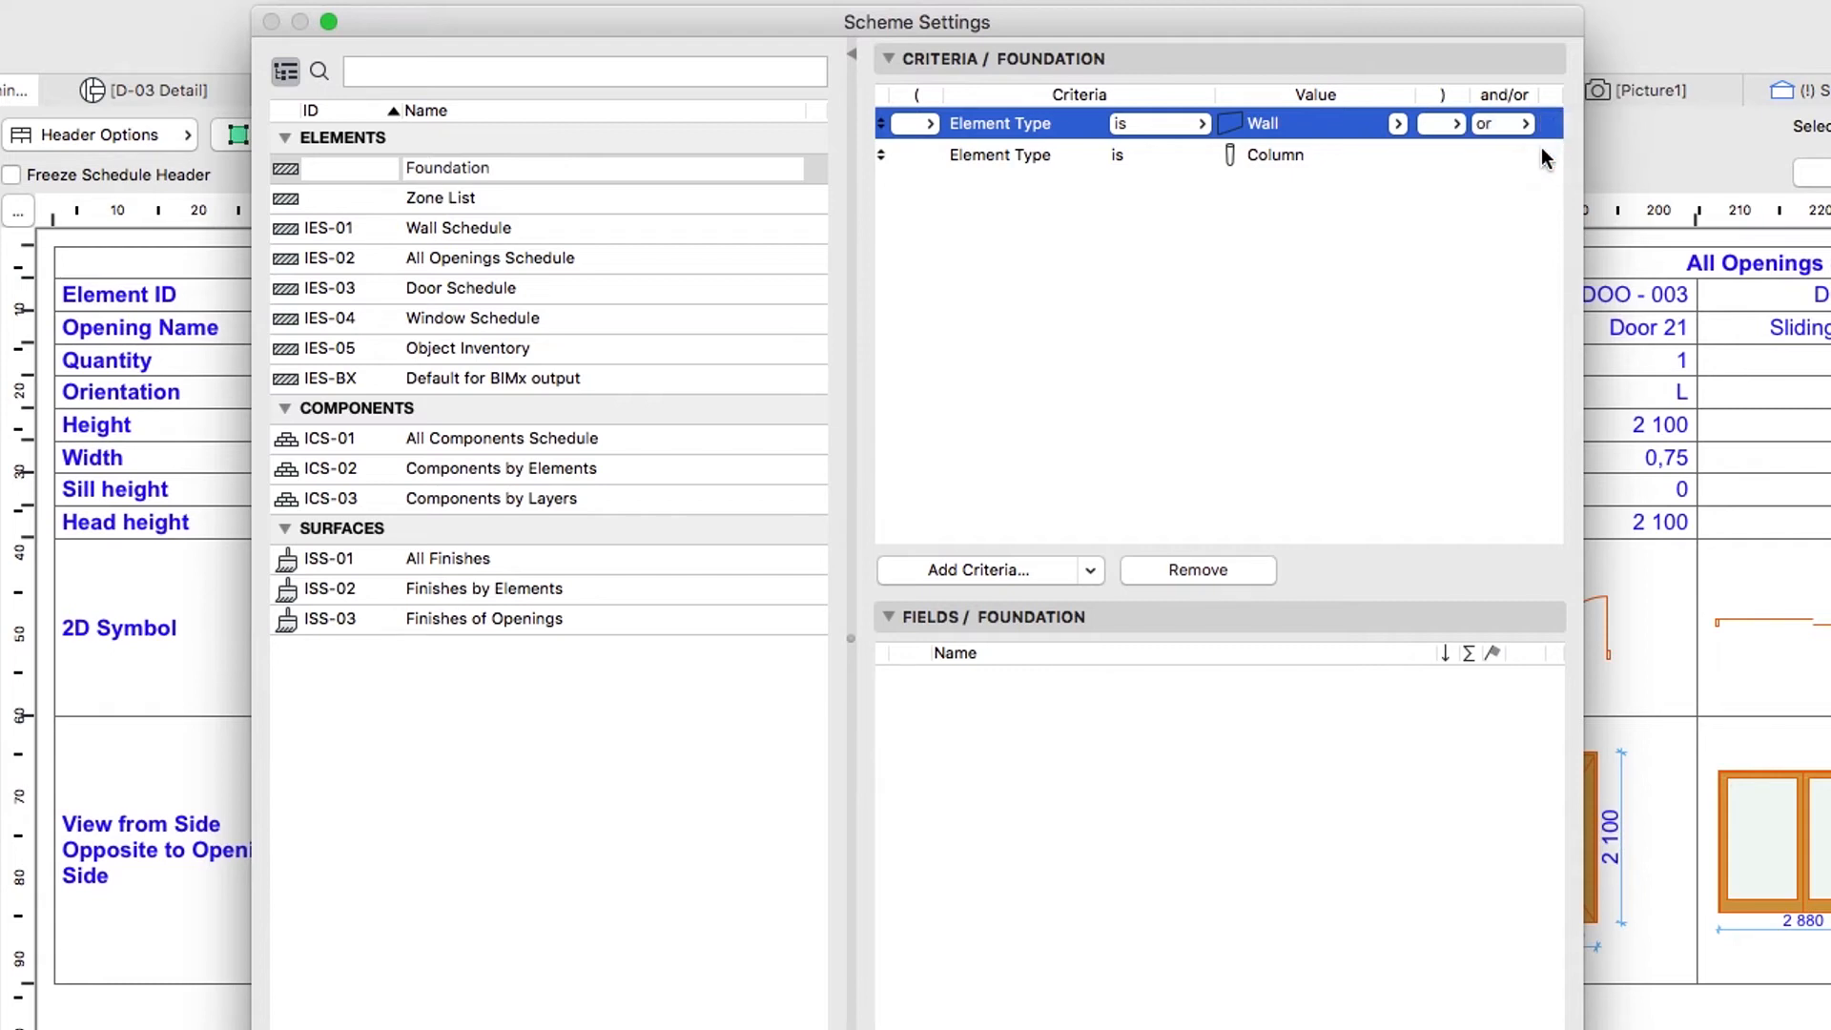
pyautogui.moveTo(1138, 496)
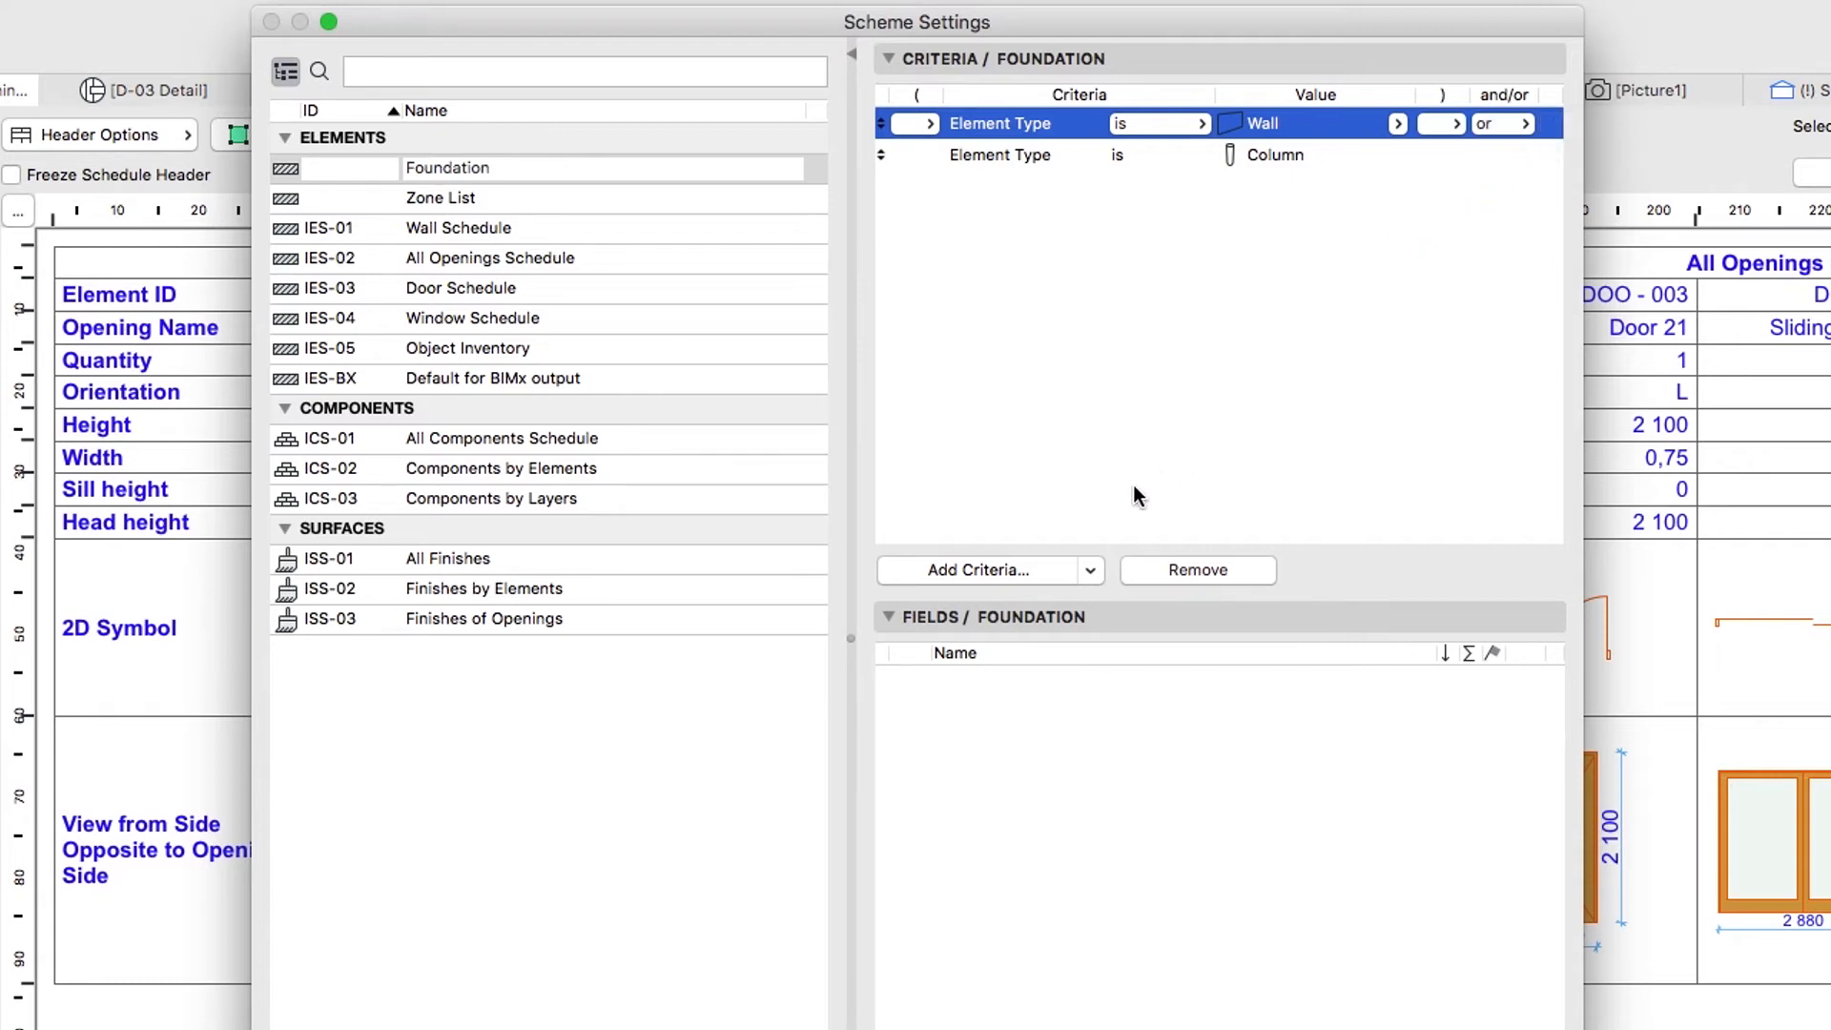
# Add a Home Story criterion set to the -1. Foundation story.
pyautogui.click(979, 570)
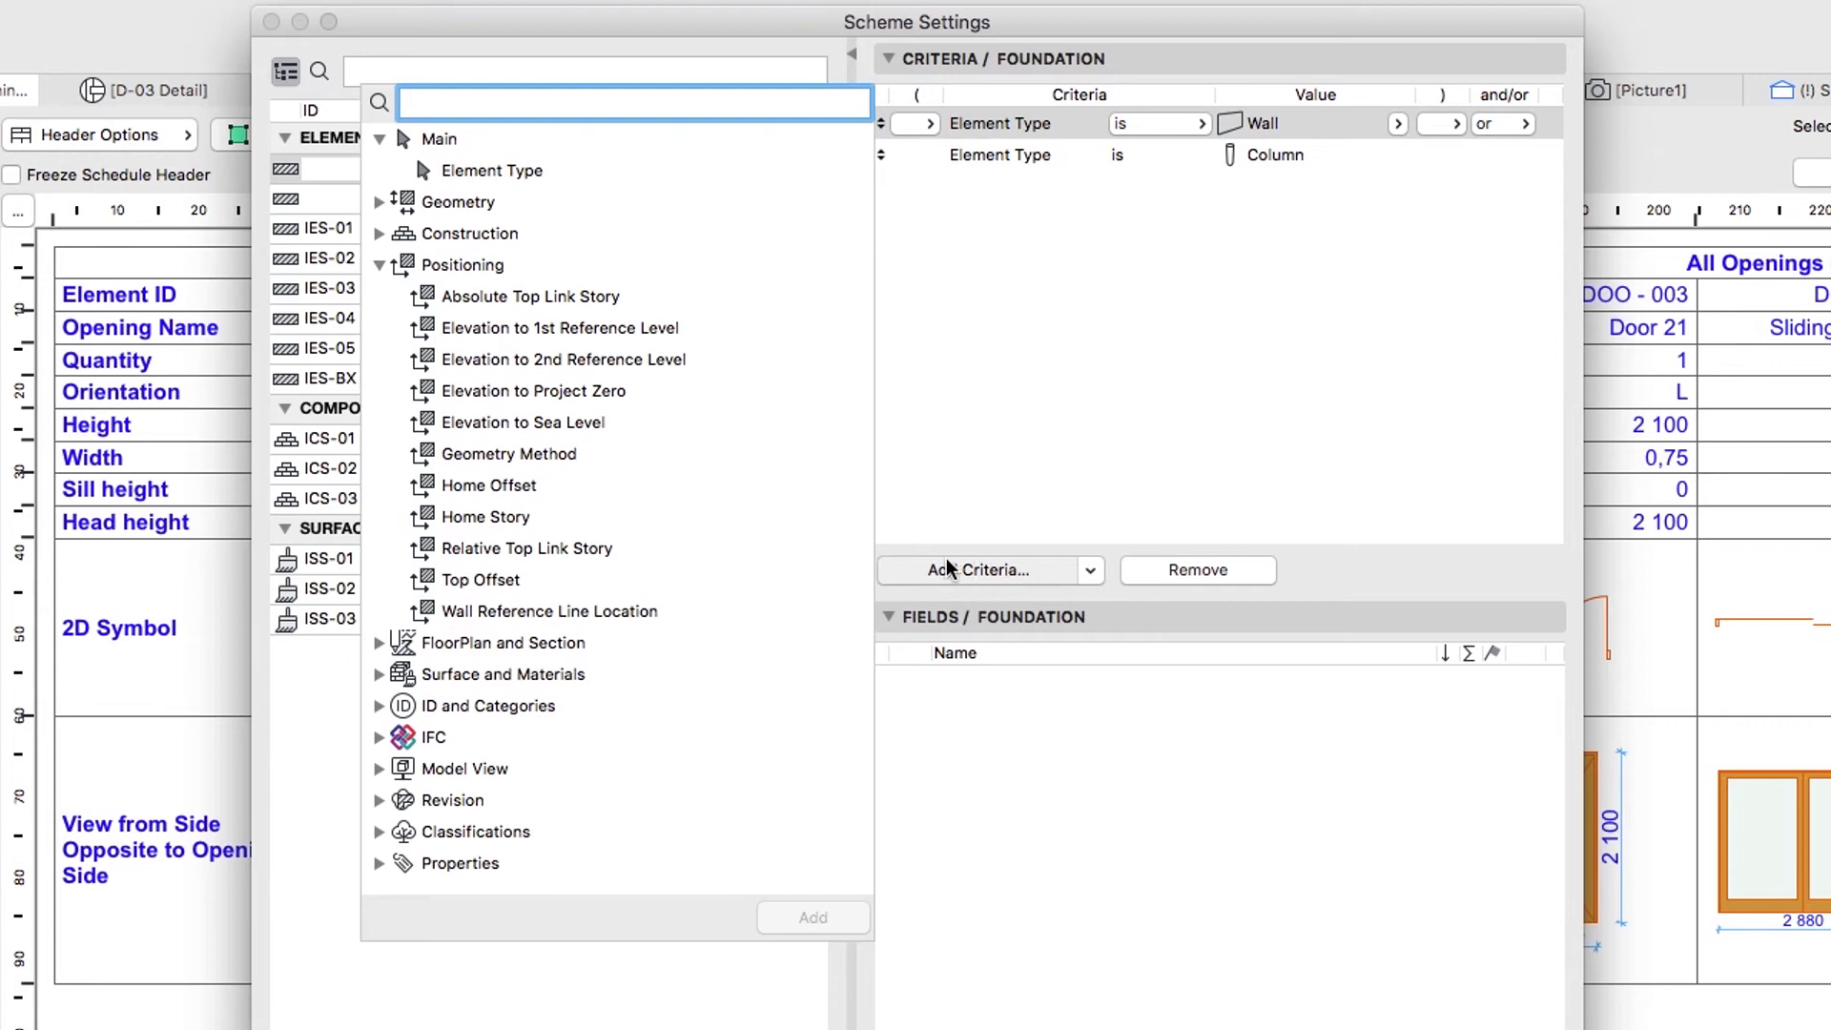
pyautogui.click(486, 516)
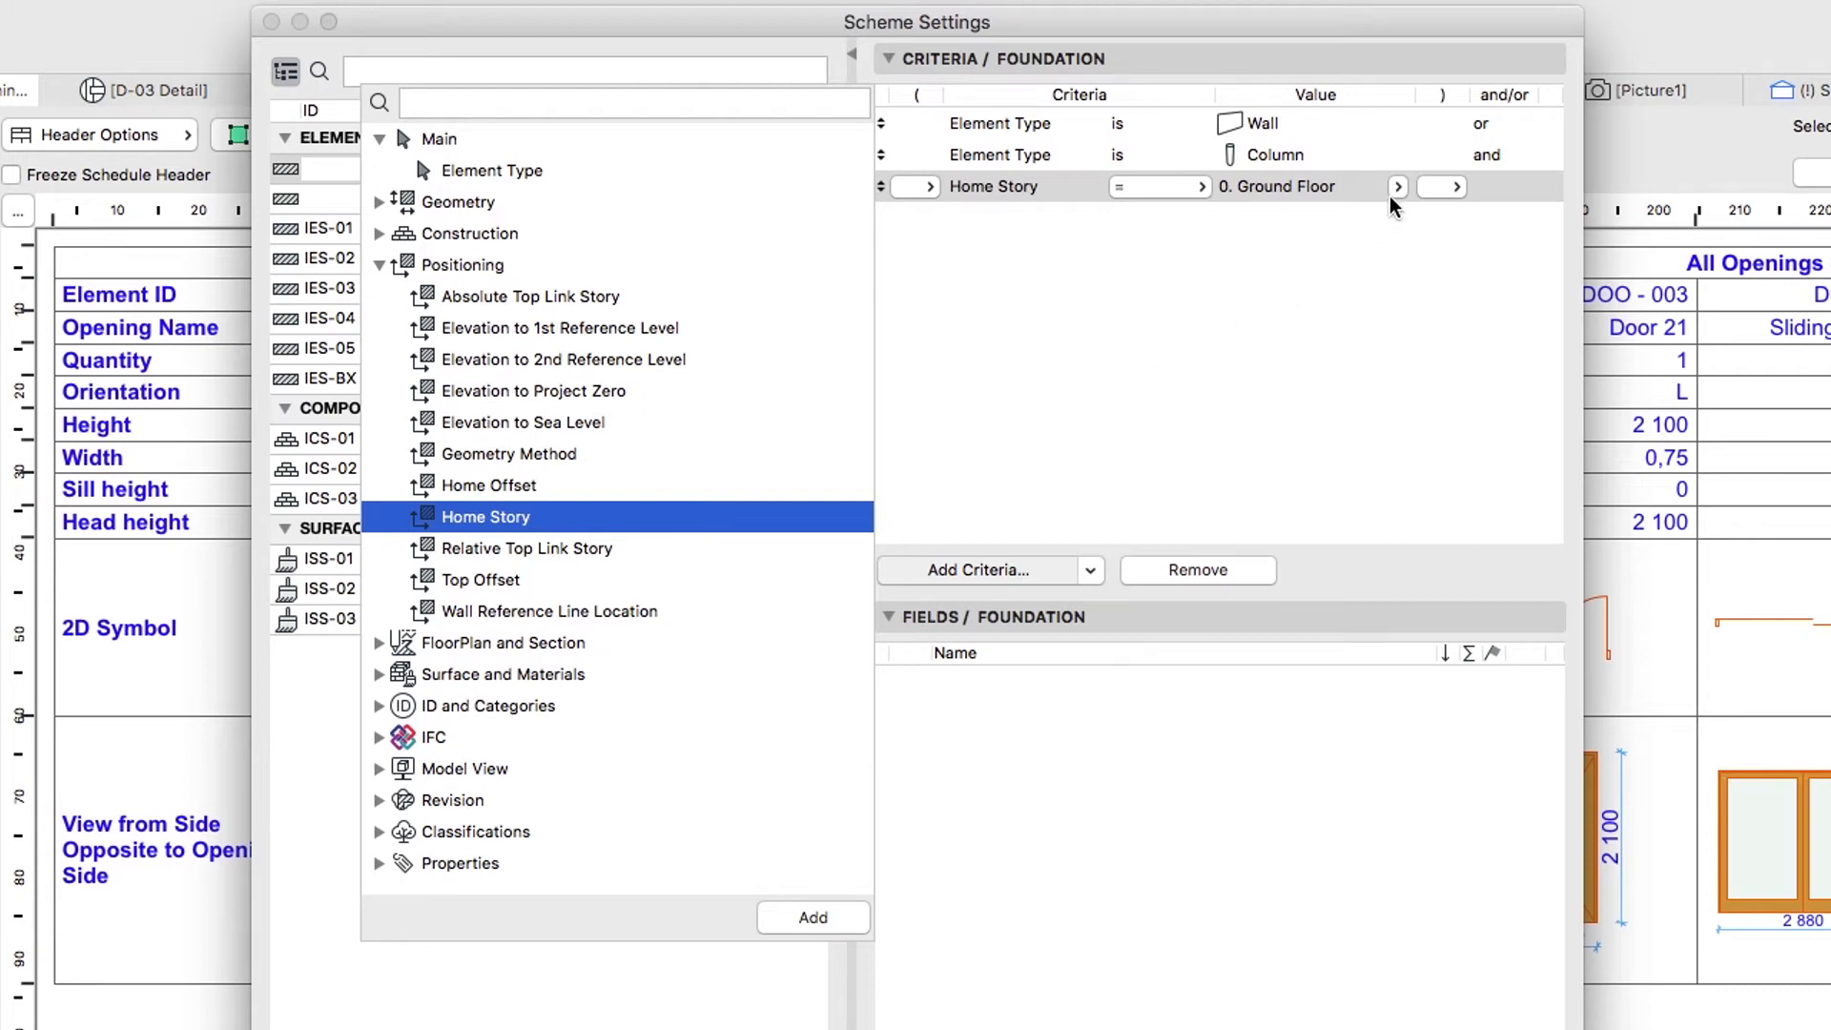
pyautogui.click(1398, 185)
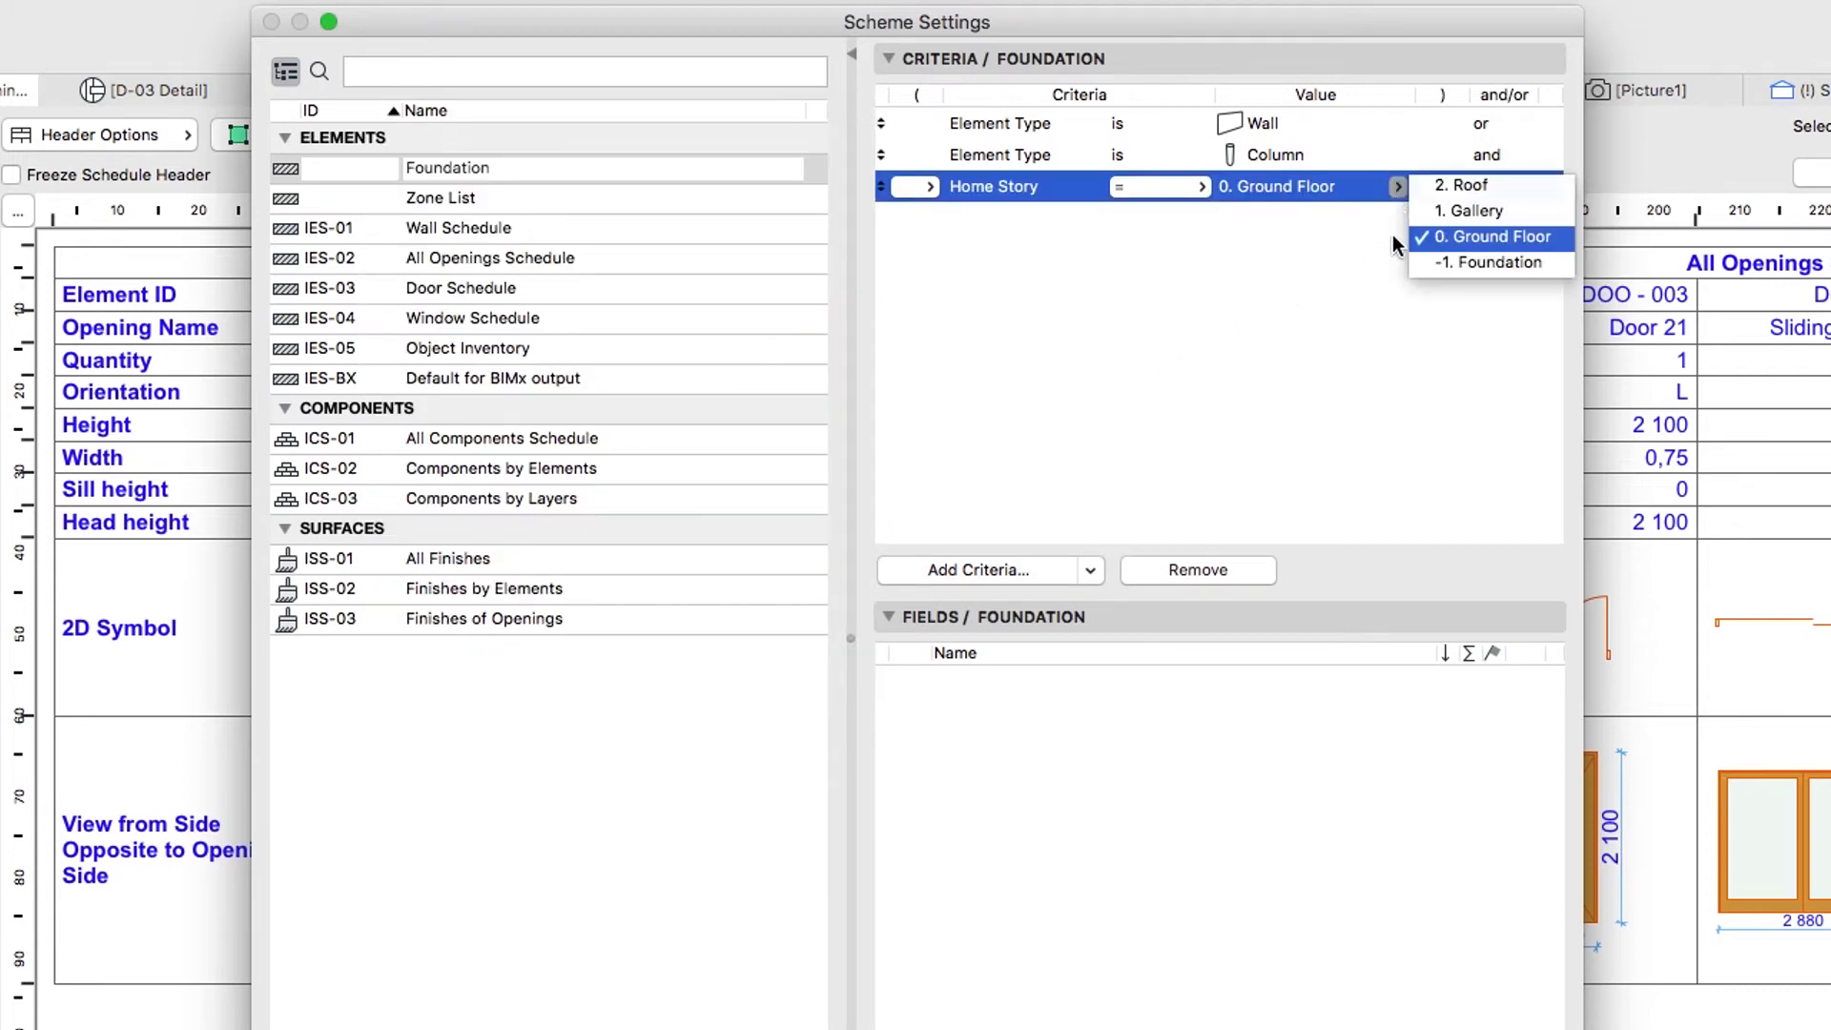
pyautogui.click(1490, 261)
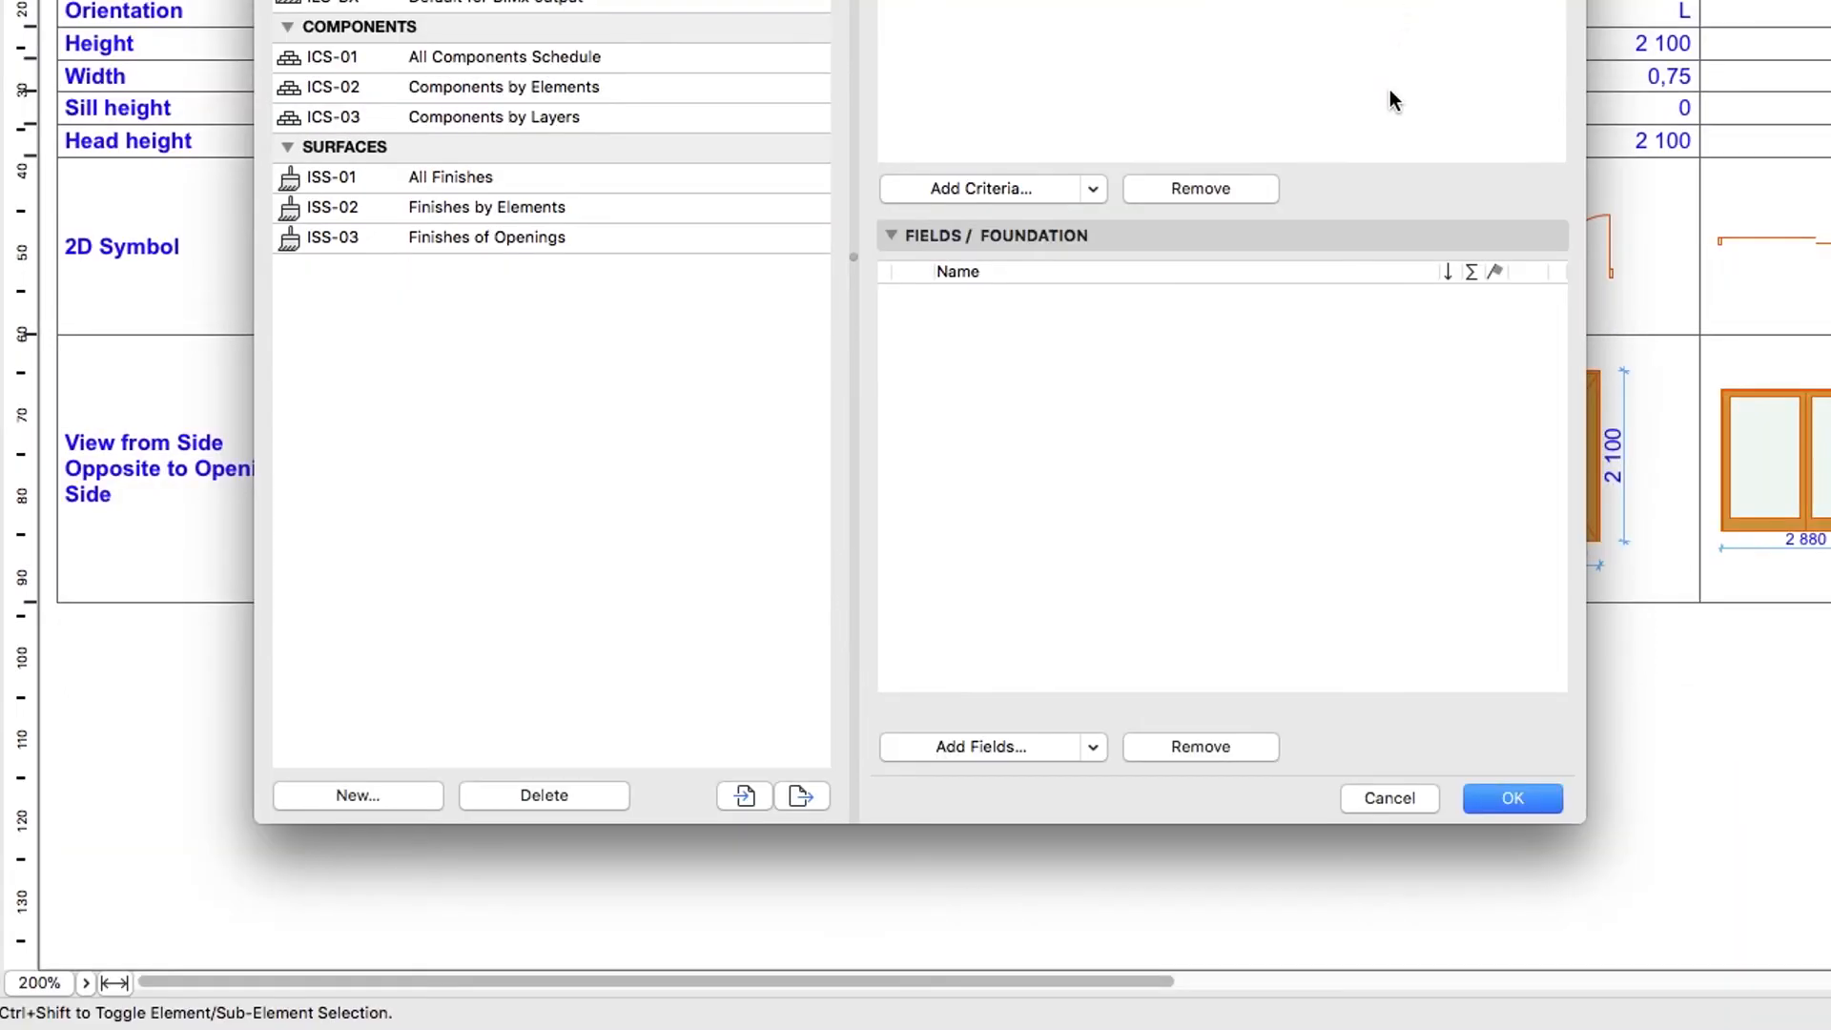
pyautogui.moveTo(1060, 743)
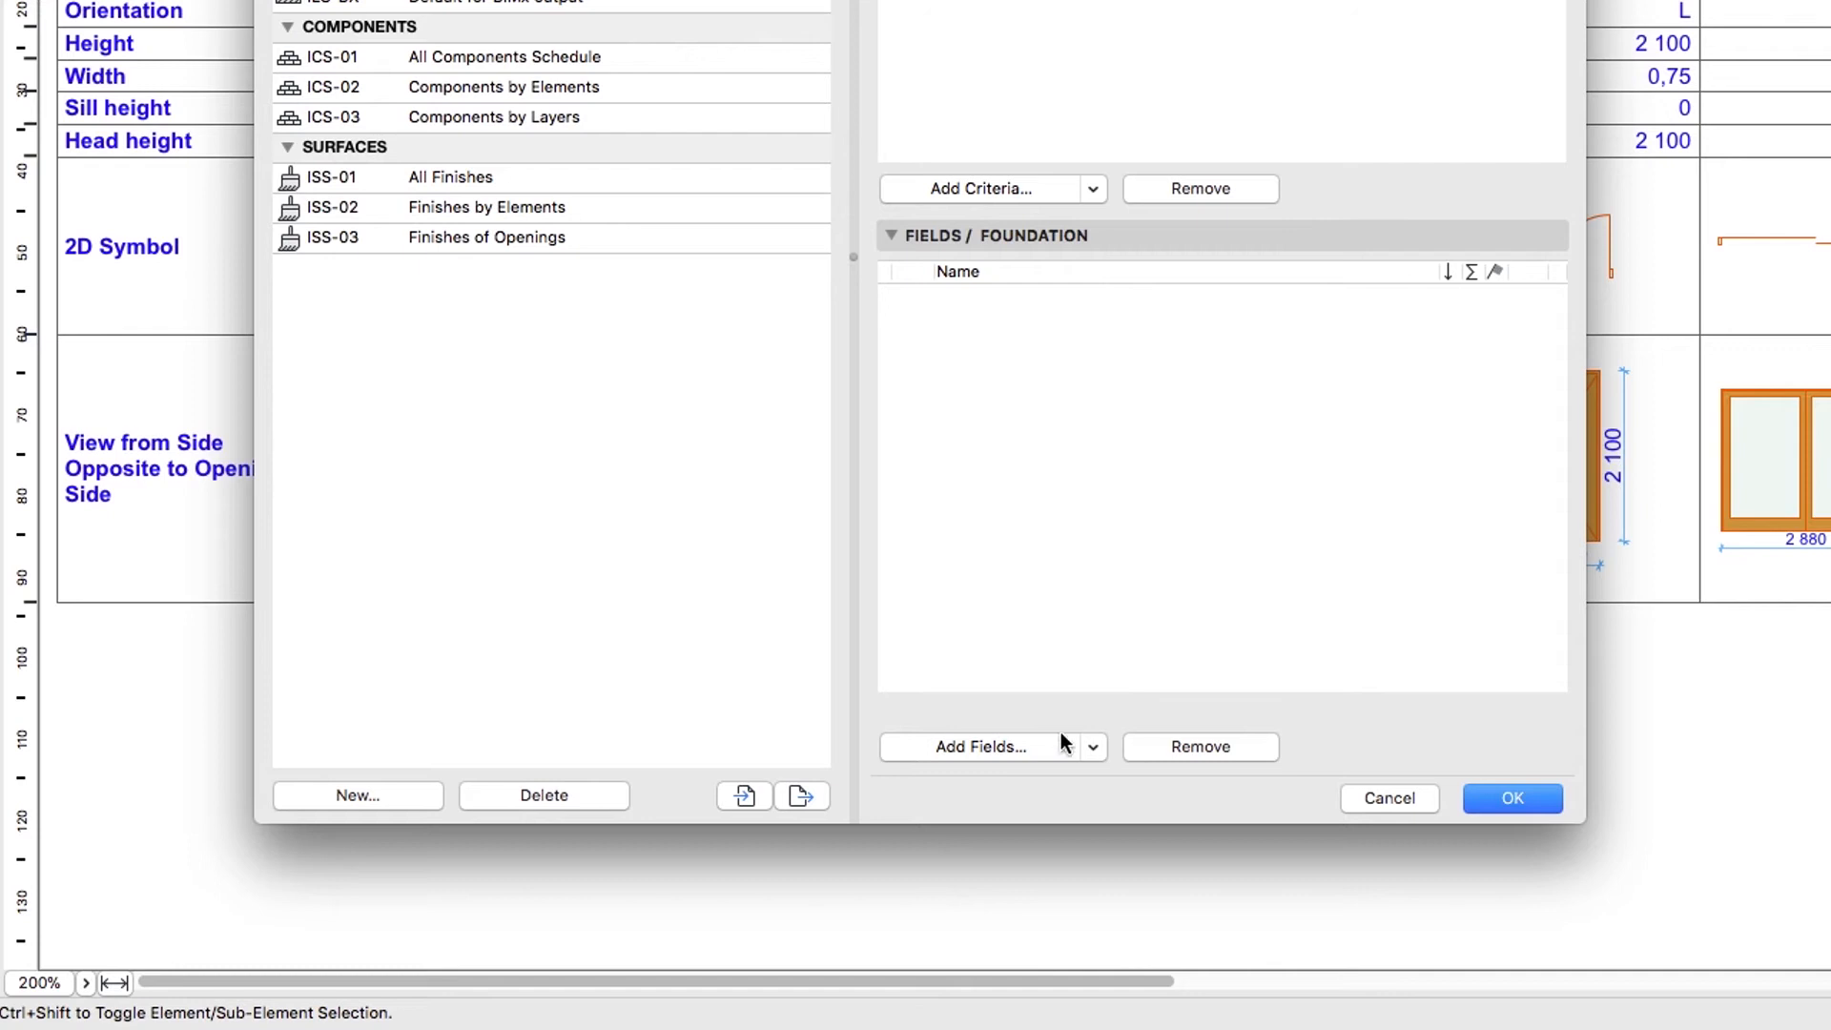
# Add Net Volume and Type fields, with Net Volume totalled via the Σ option.
pyautogui.click(983, 745)
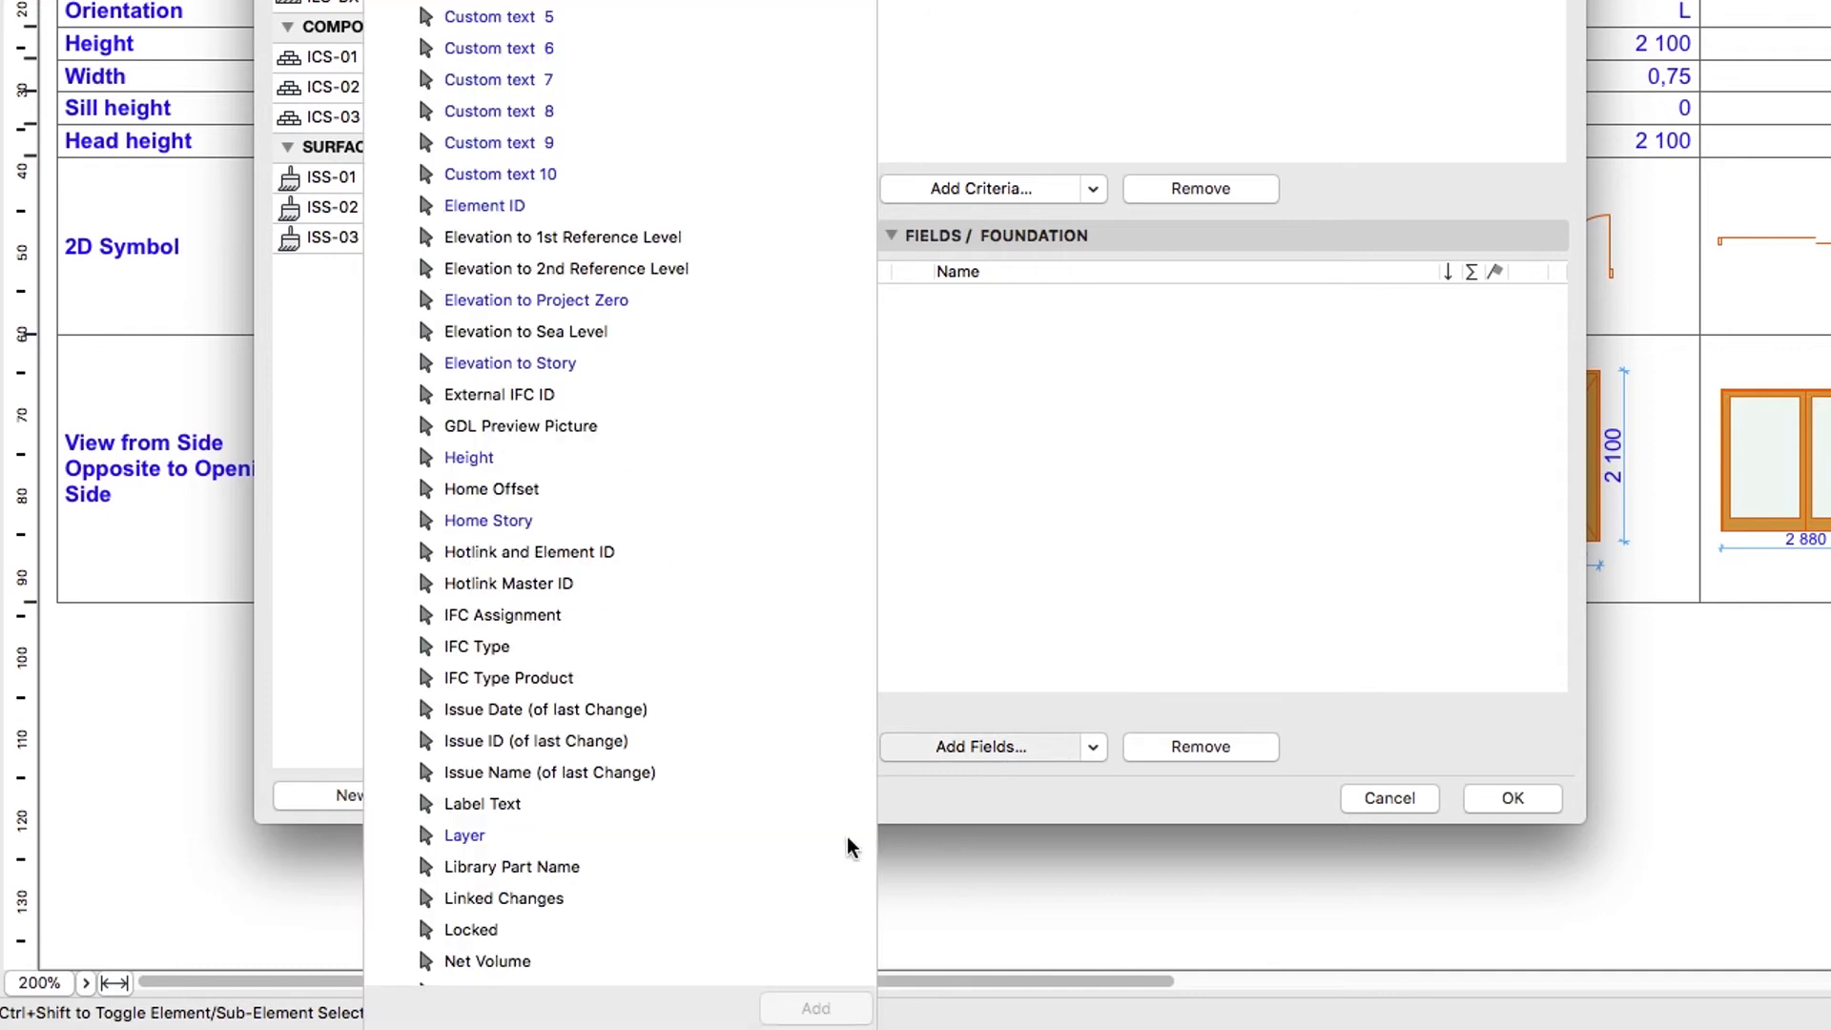
pyautogui.doubleClick(487, 960)
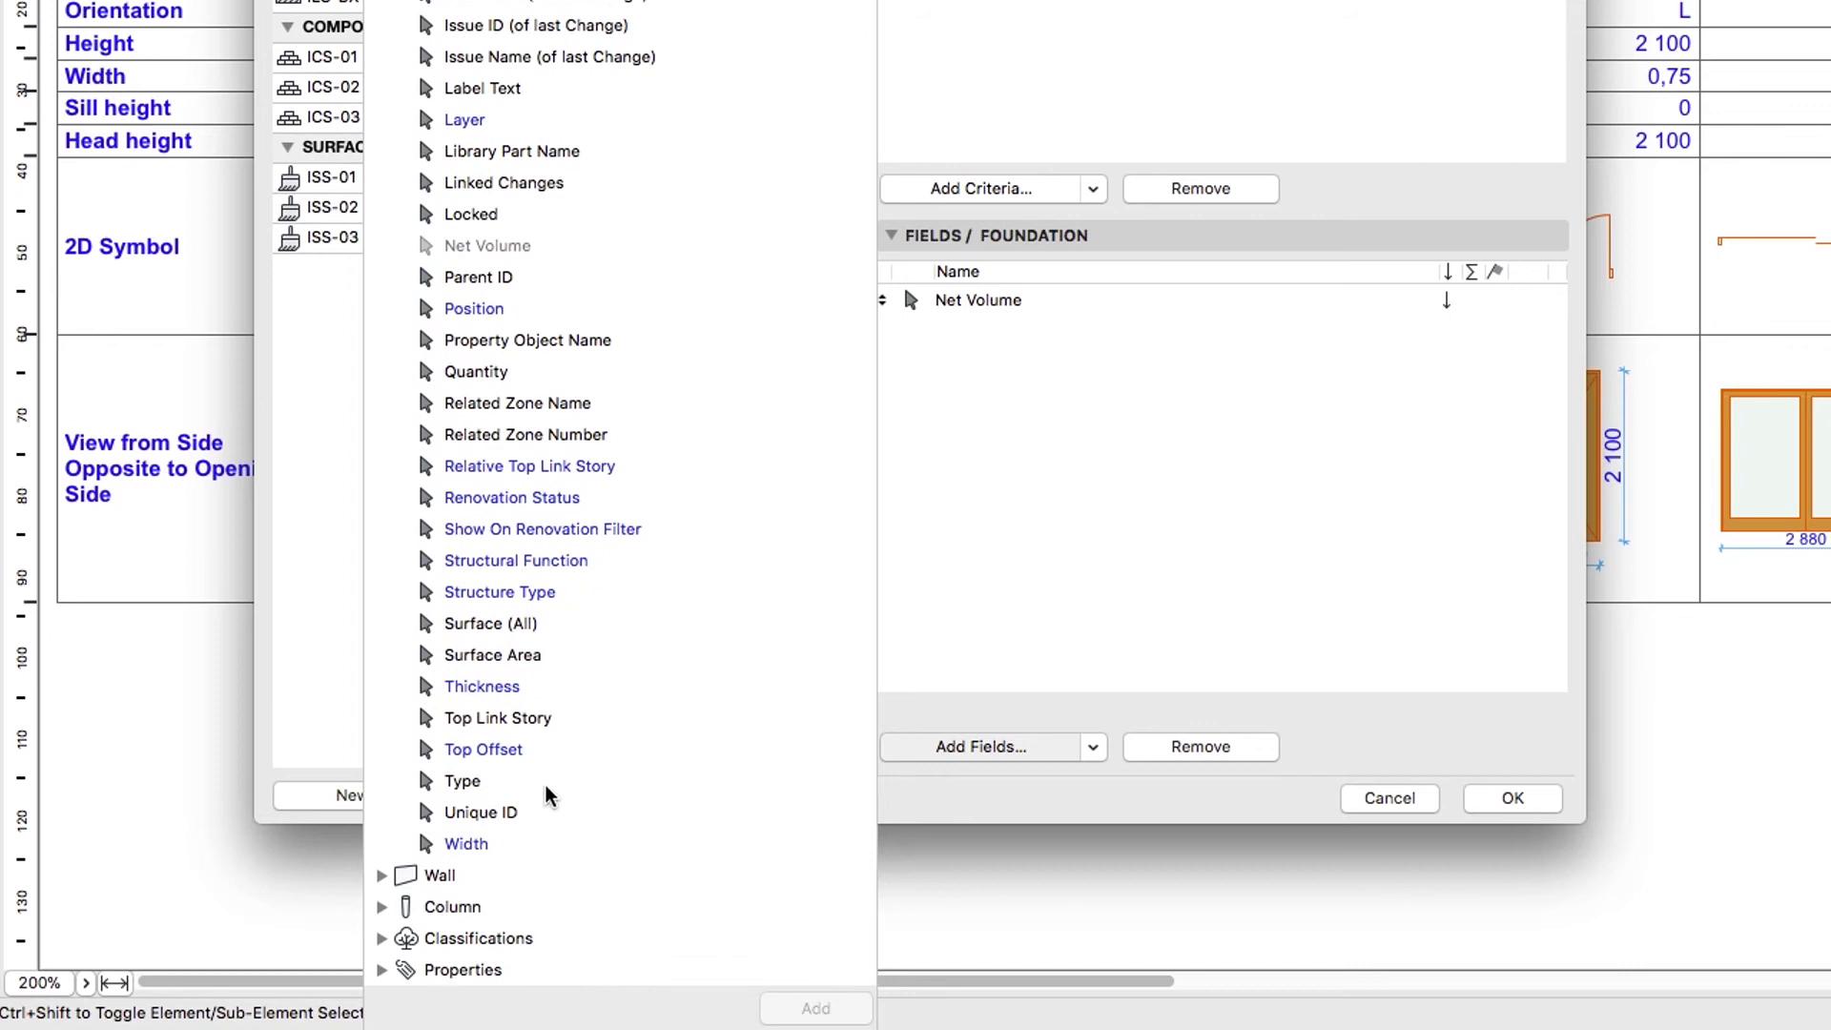
pyautogui.doubleClick(461, 780)
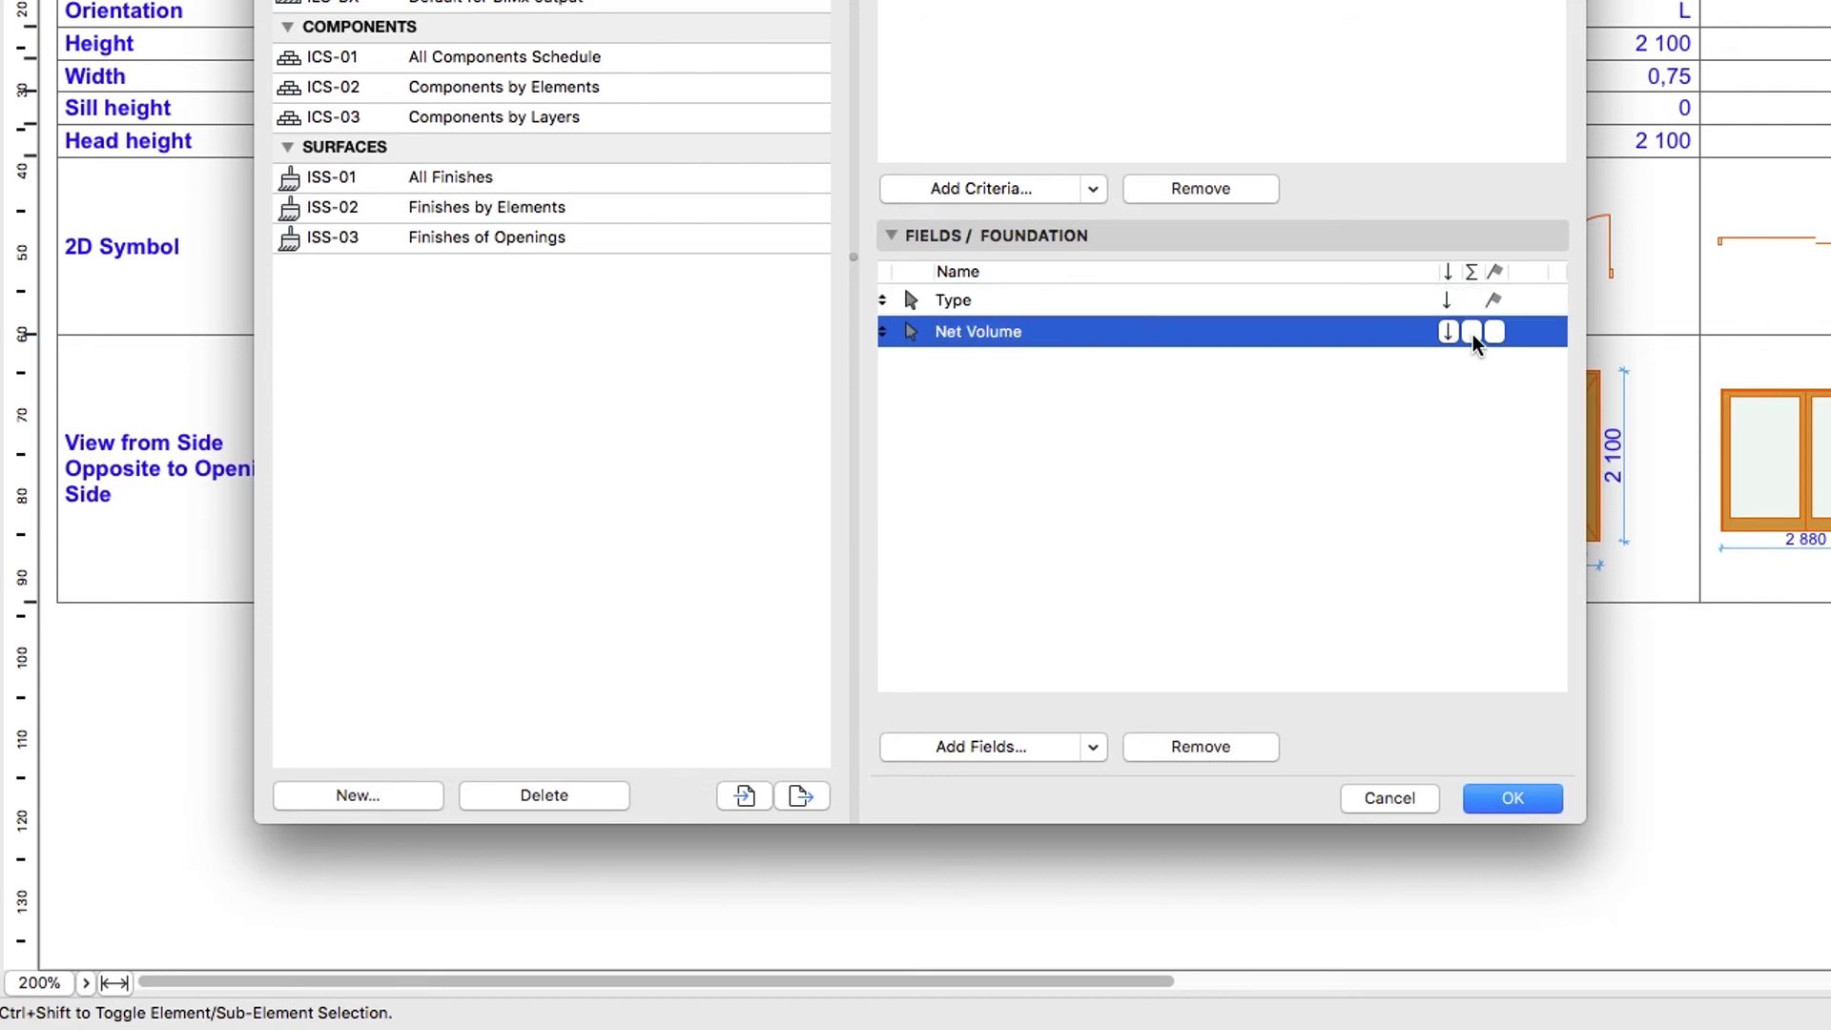
pyautogui.click(1470, 332)
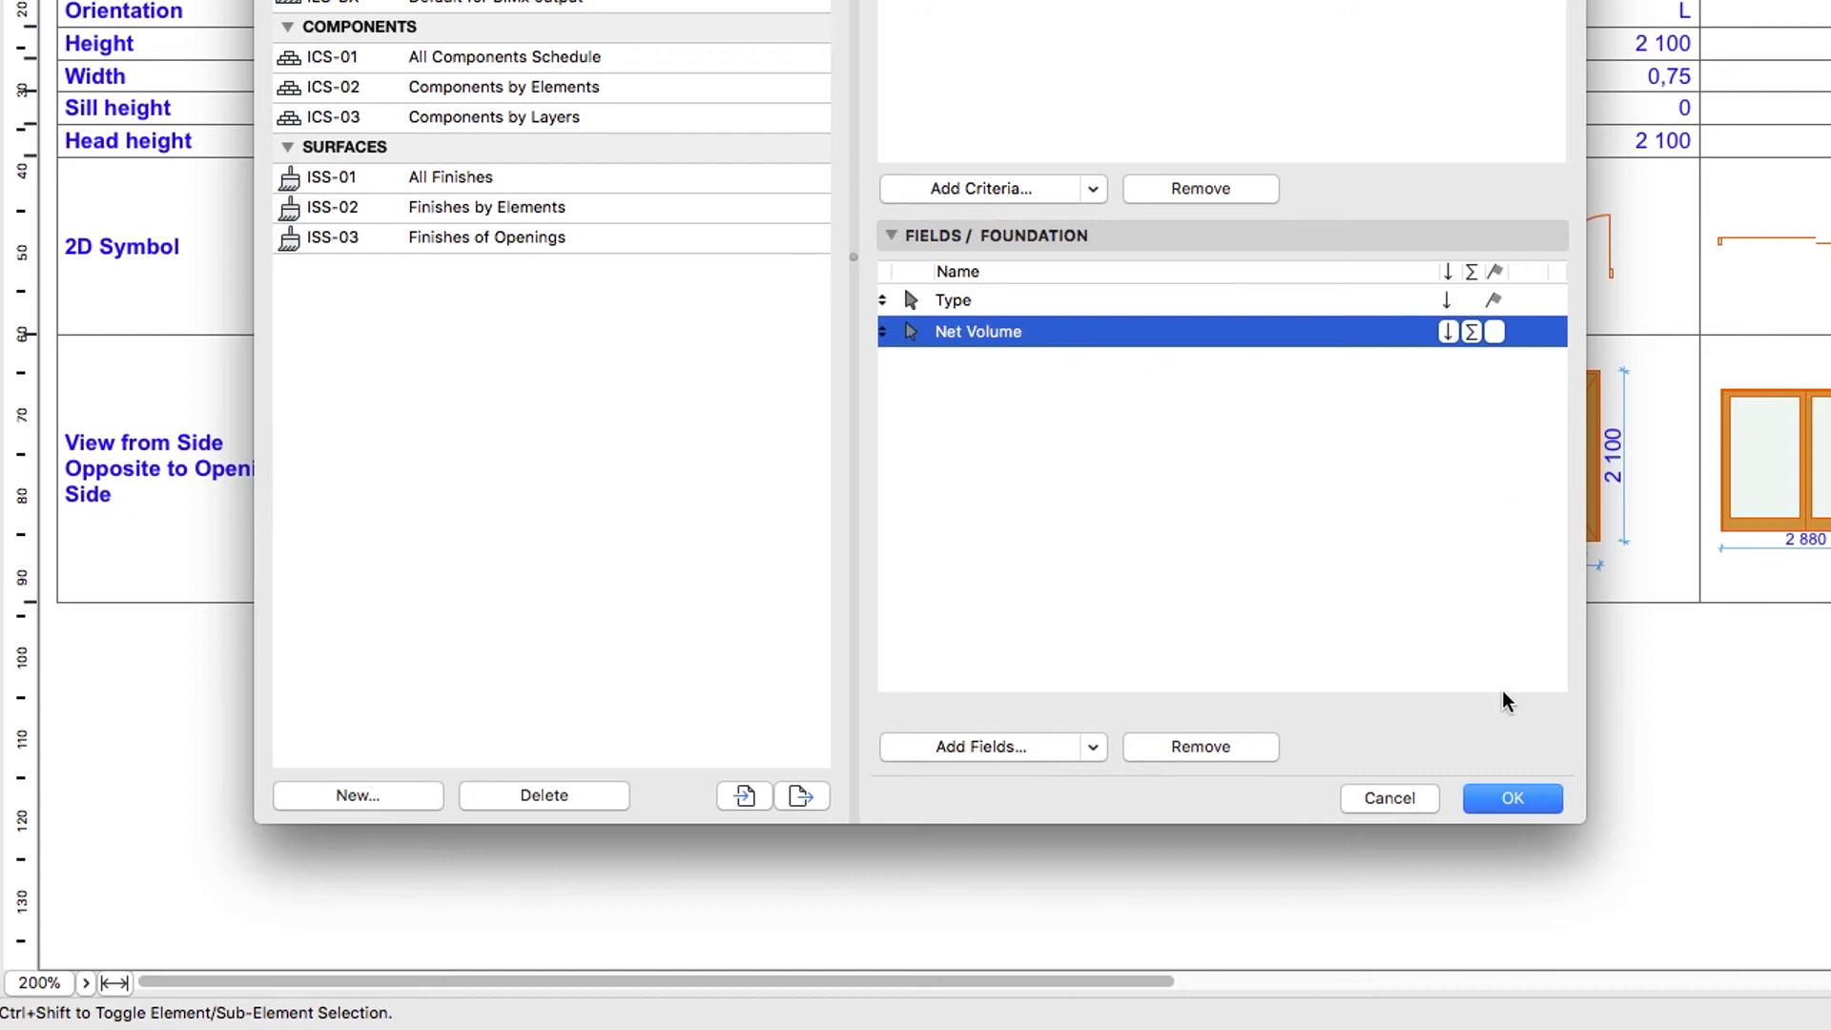
# Confirm the scheme, open the Foundation schedule, and enable Merge Uniform Items and Show Headline.
pyautogui.click(1510, 797)
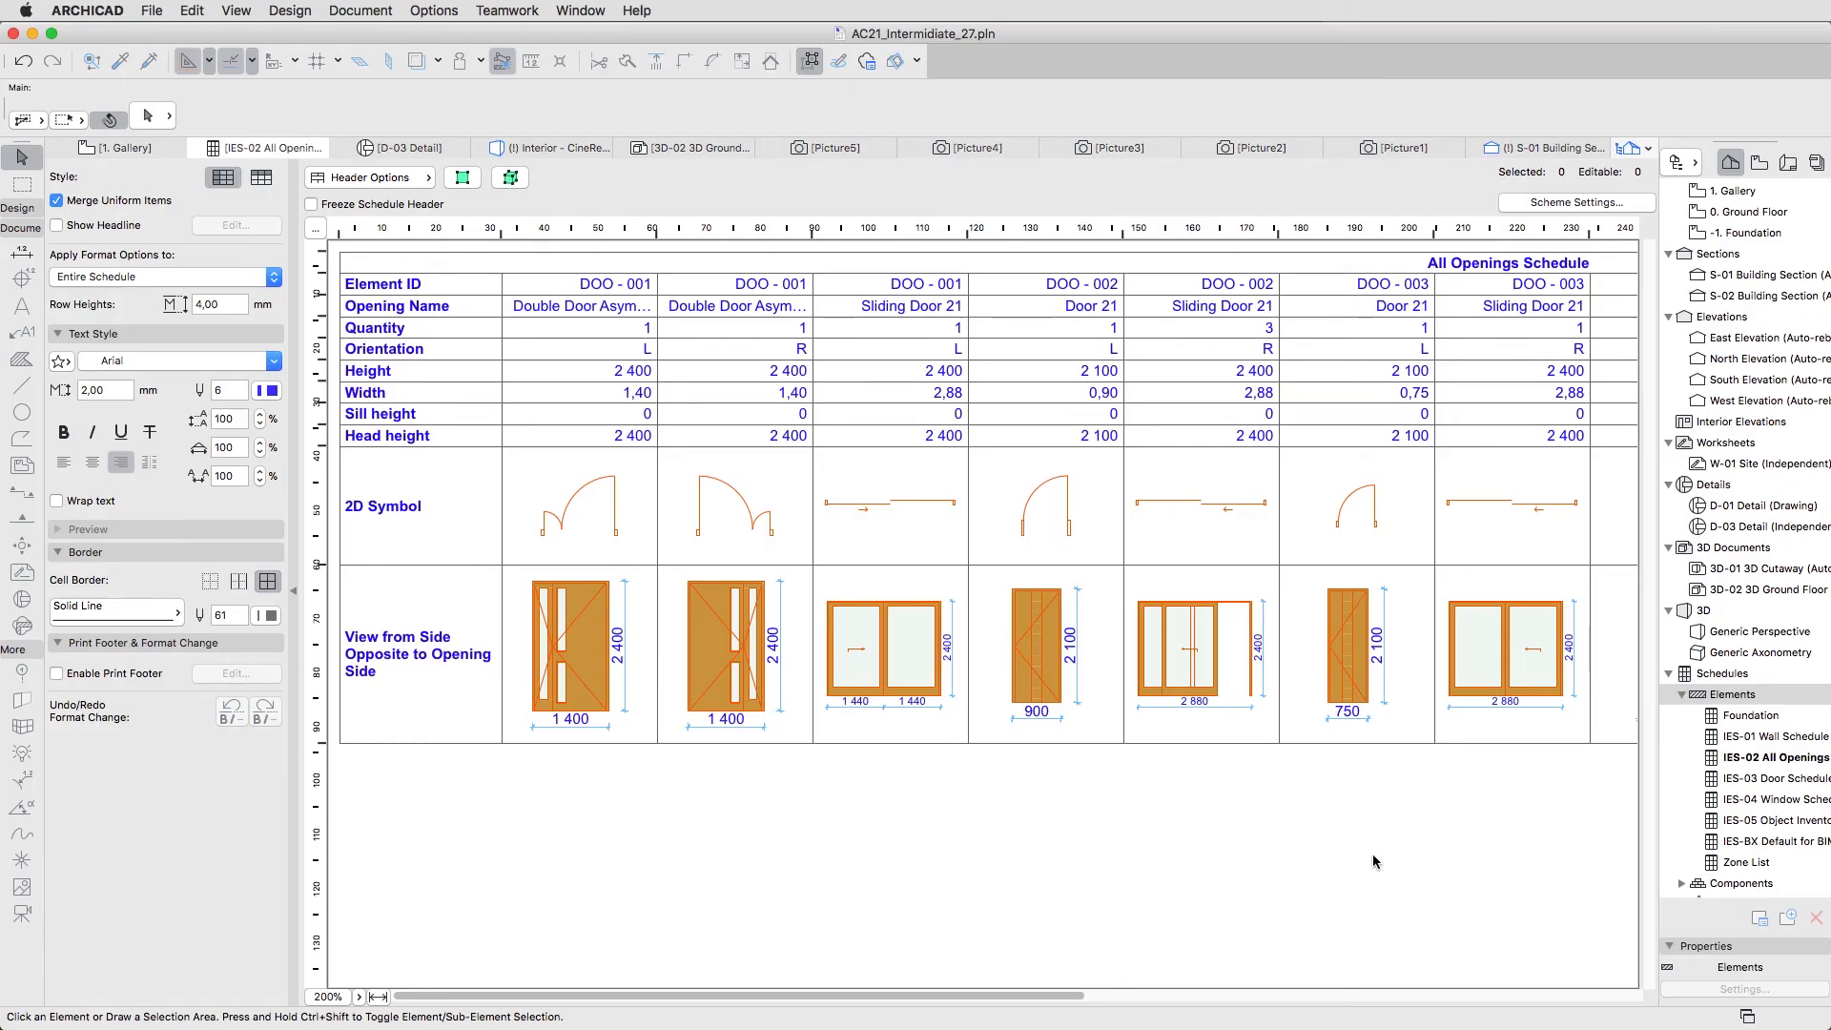
pyautogui.click(1751, 715)
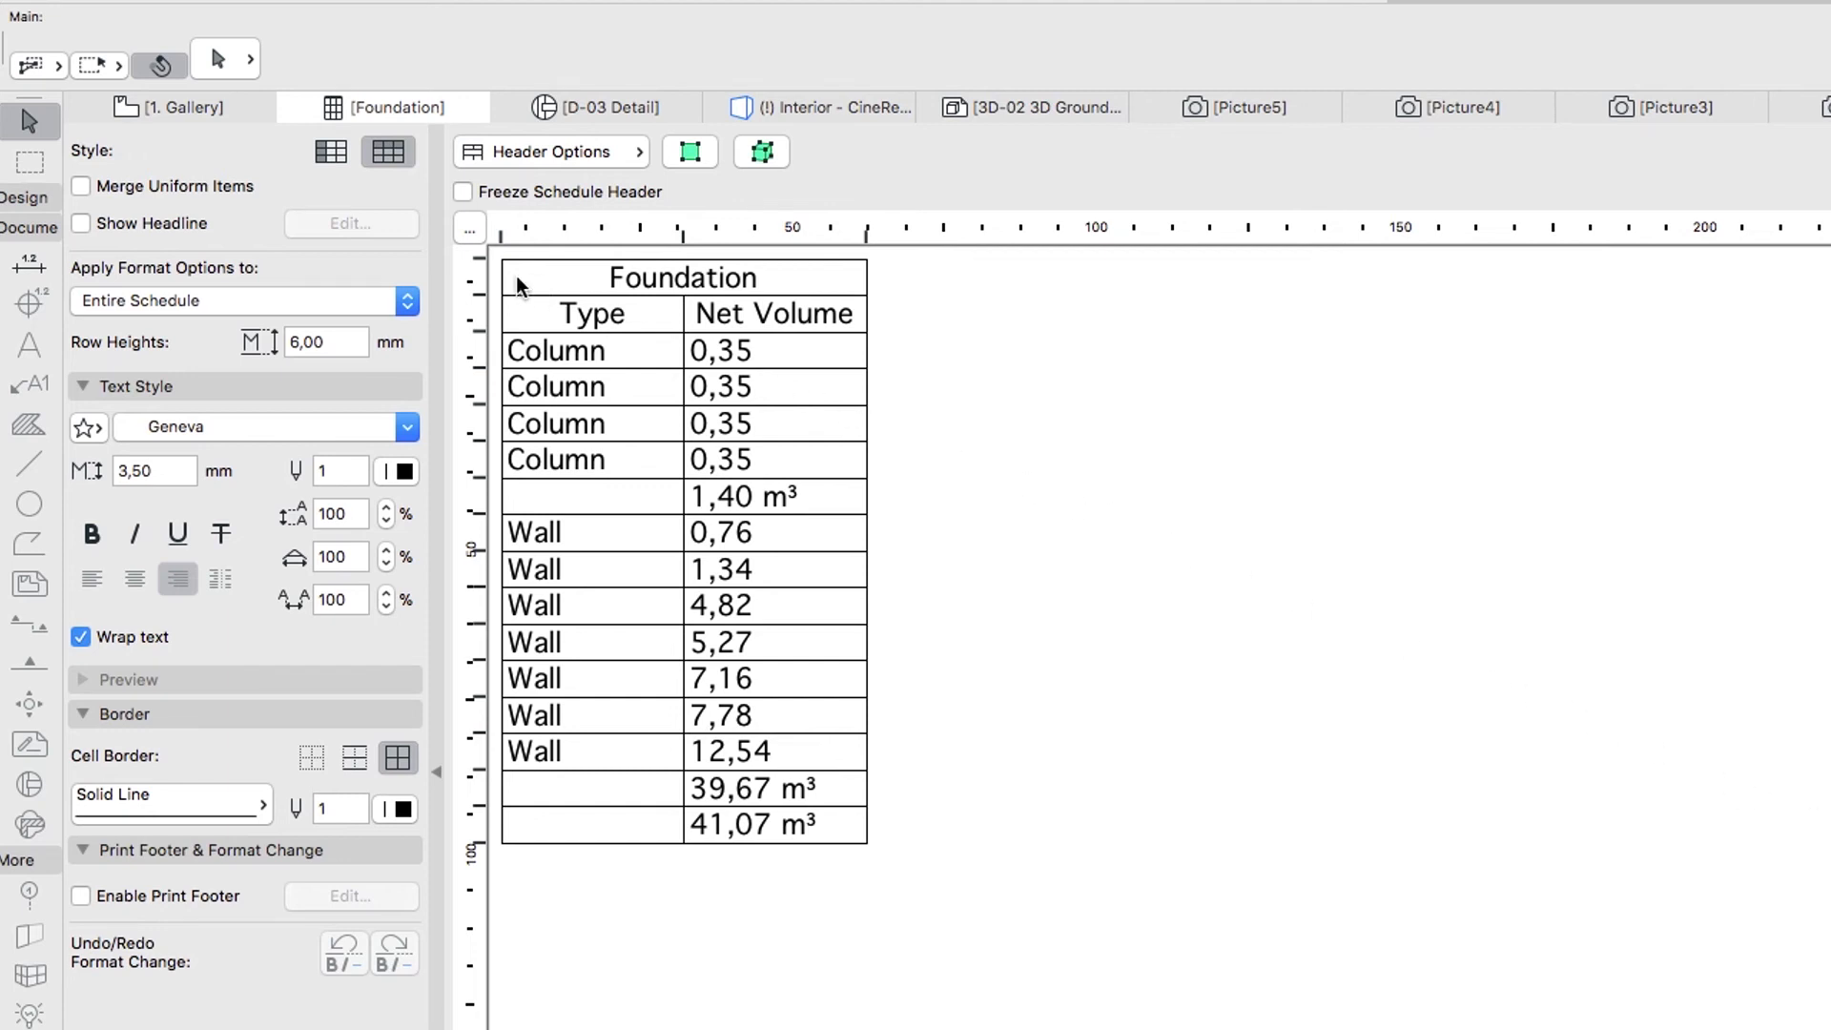
pyautogui.click(80, 185)
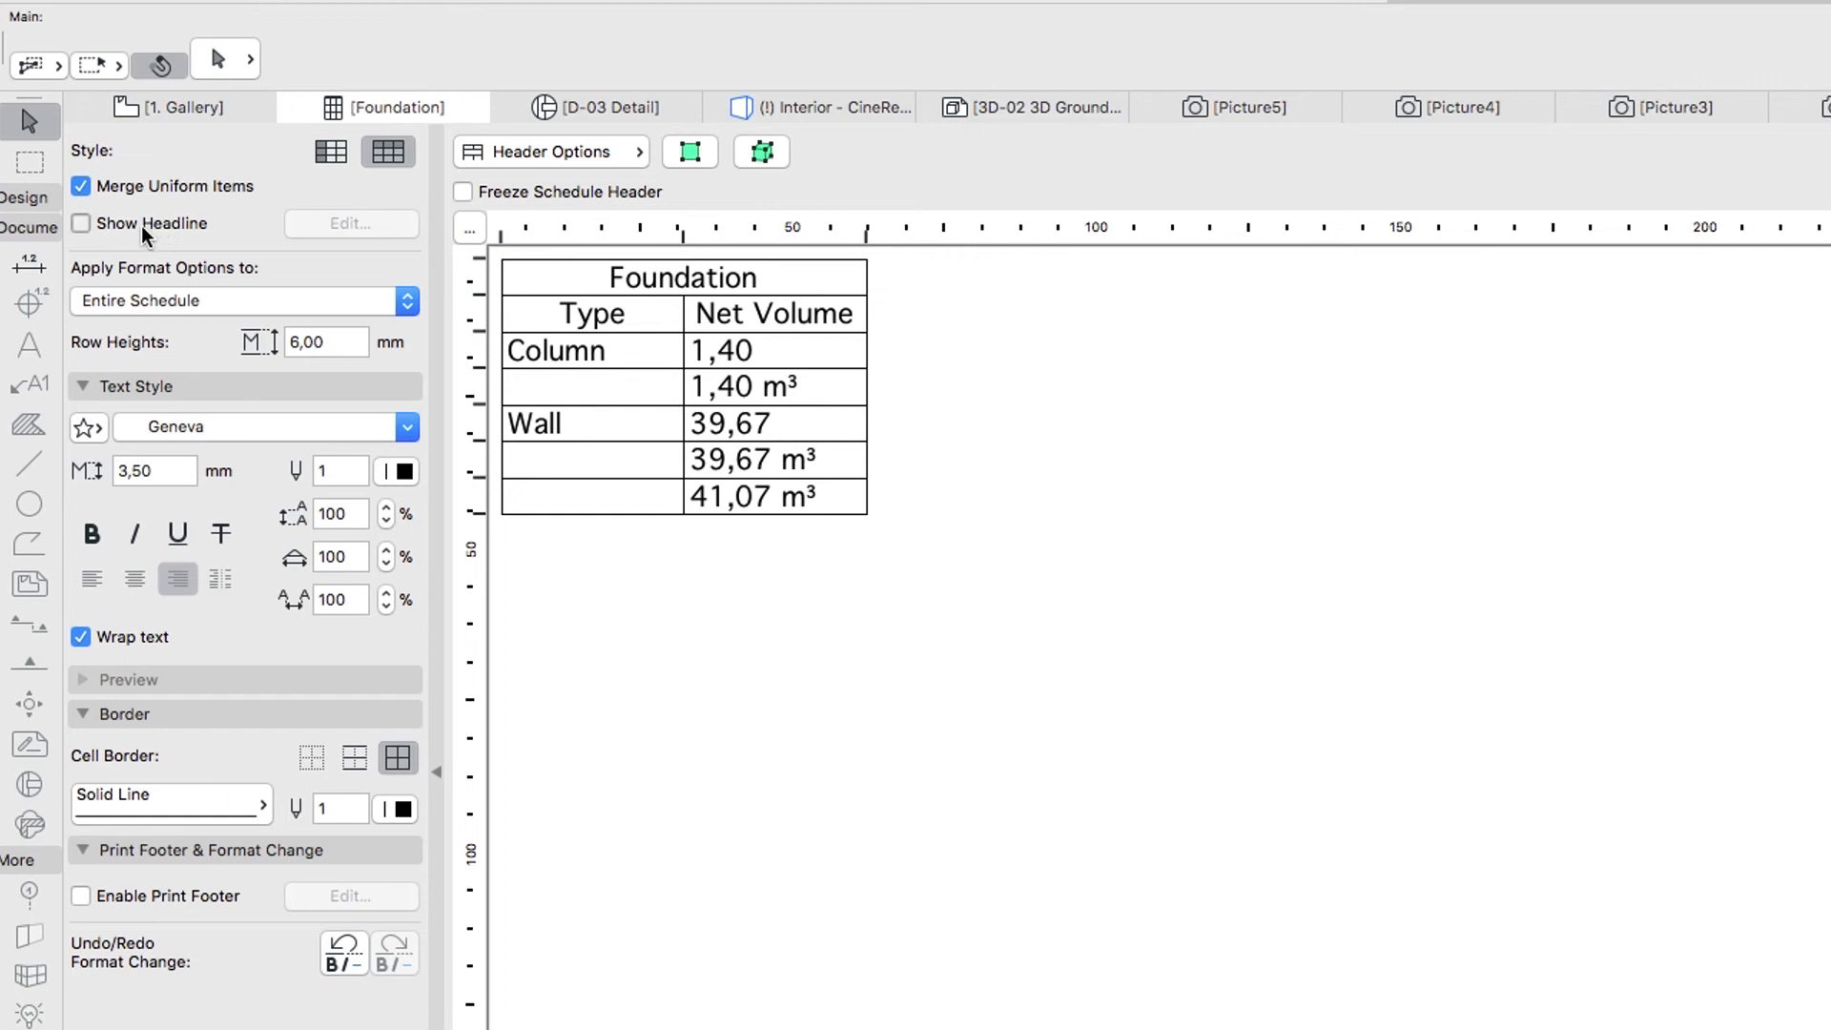
pyautogui.click(81, 223)
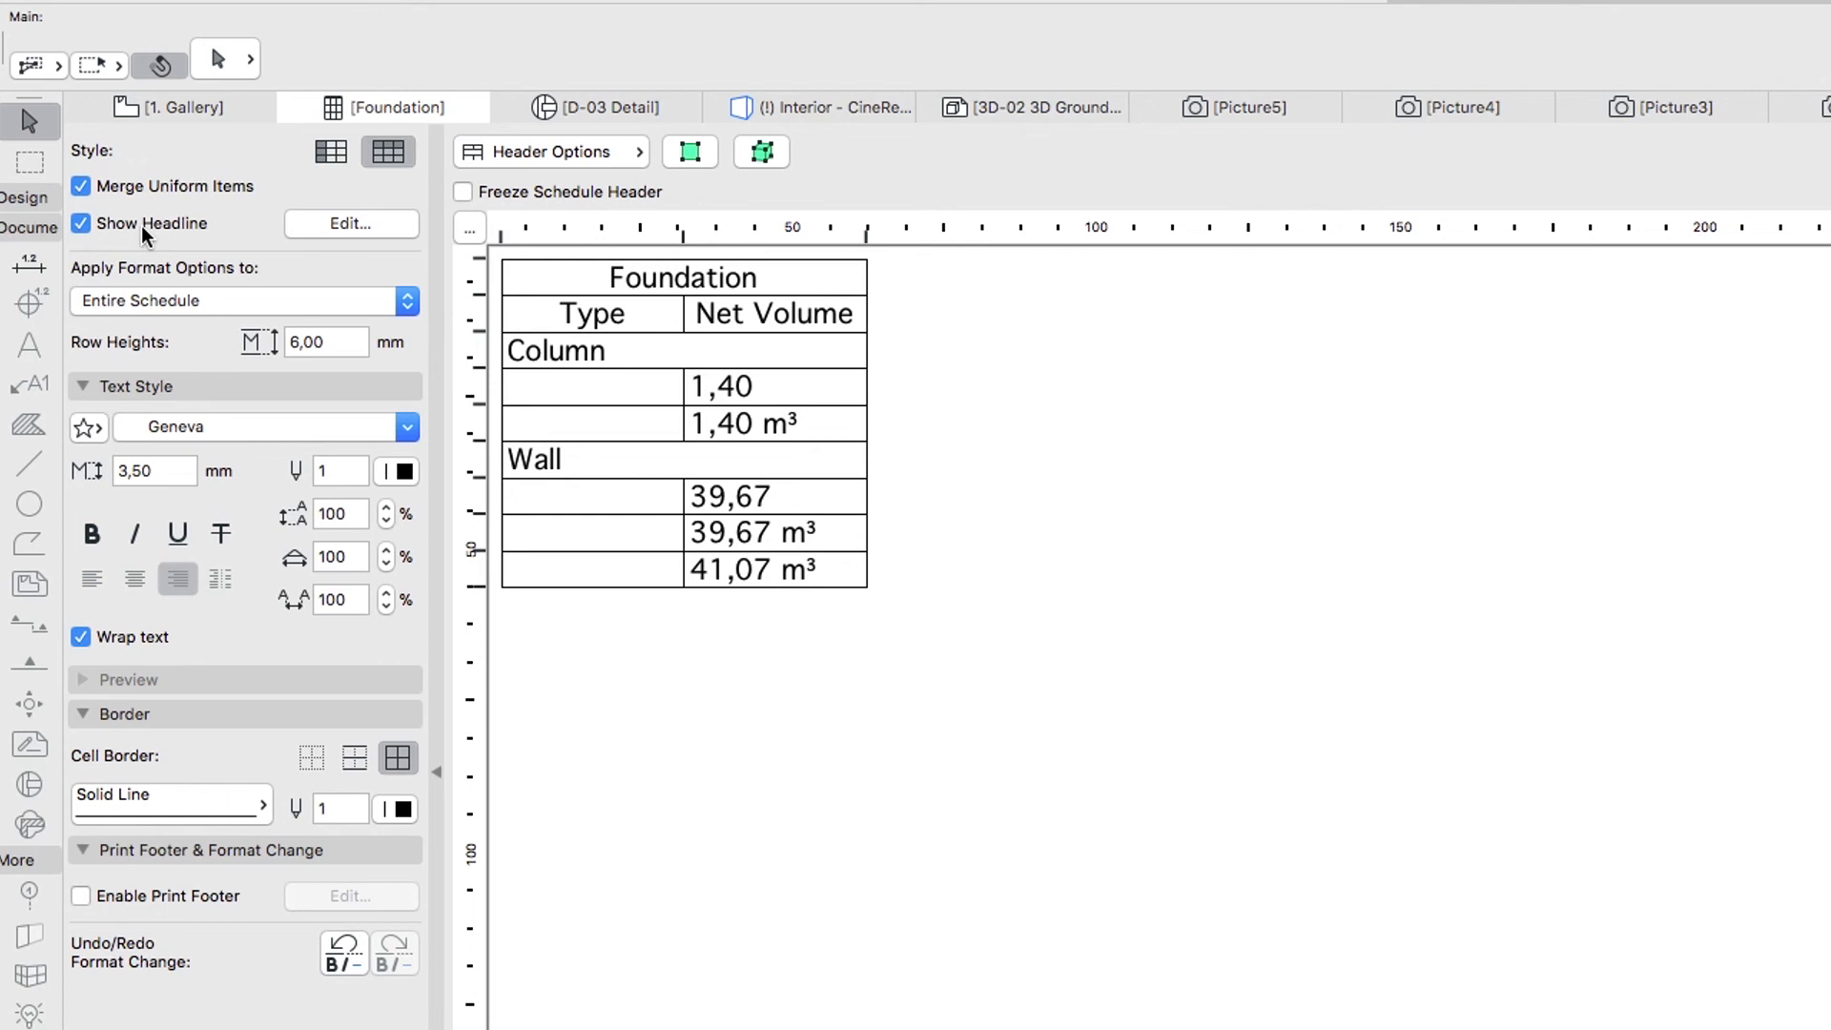
# Format the Grand Total as bold with pen 20 (red).
pyautogui.click(242, 300)
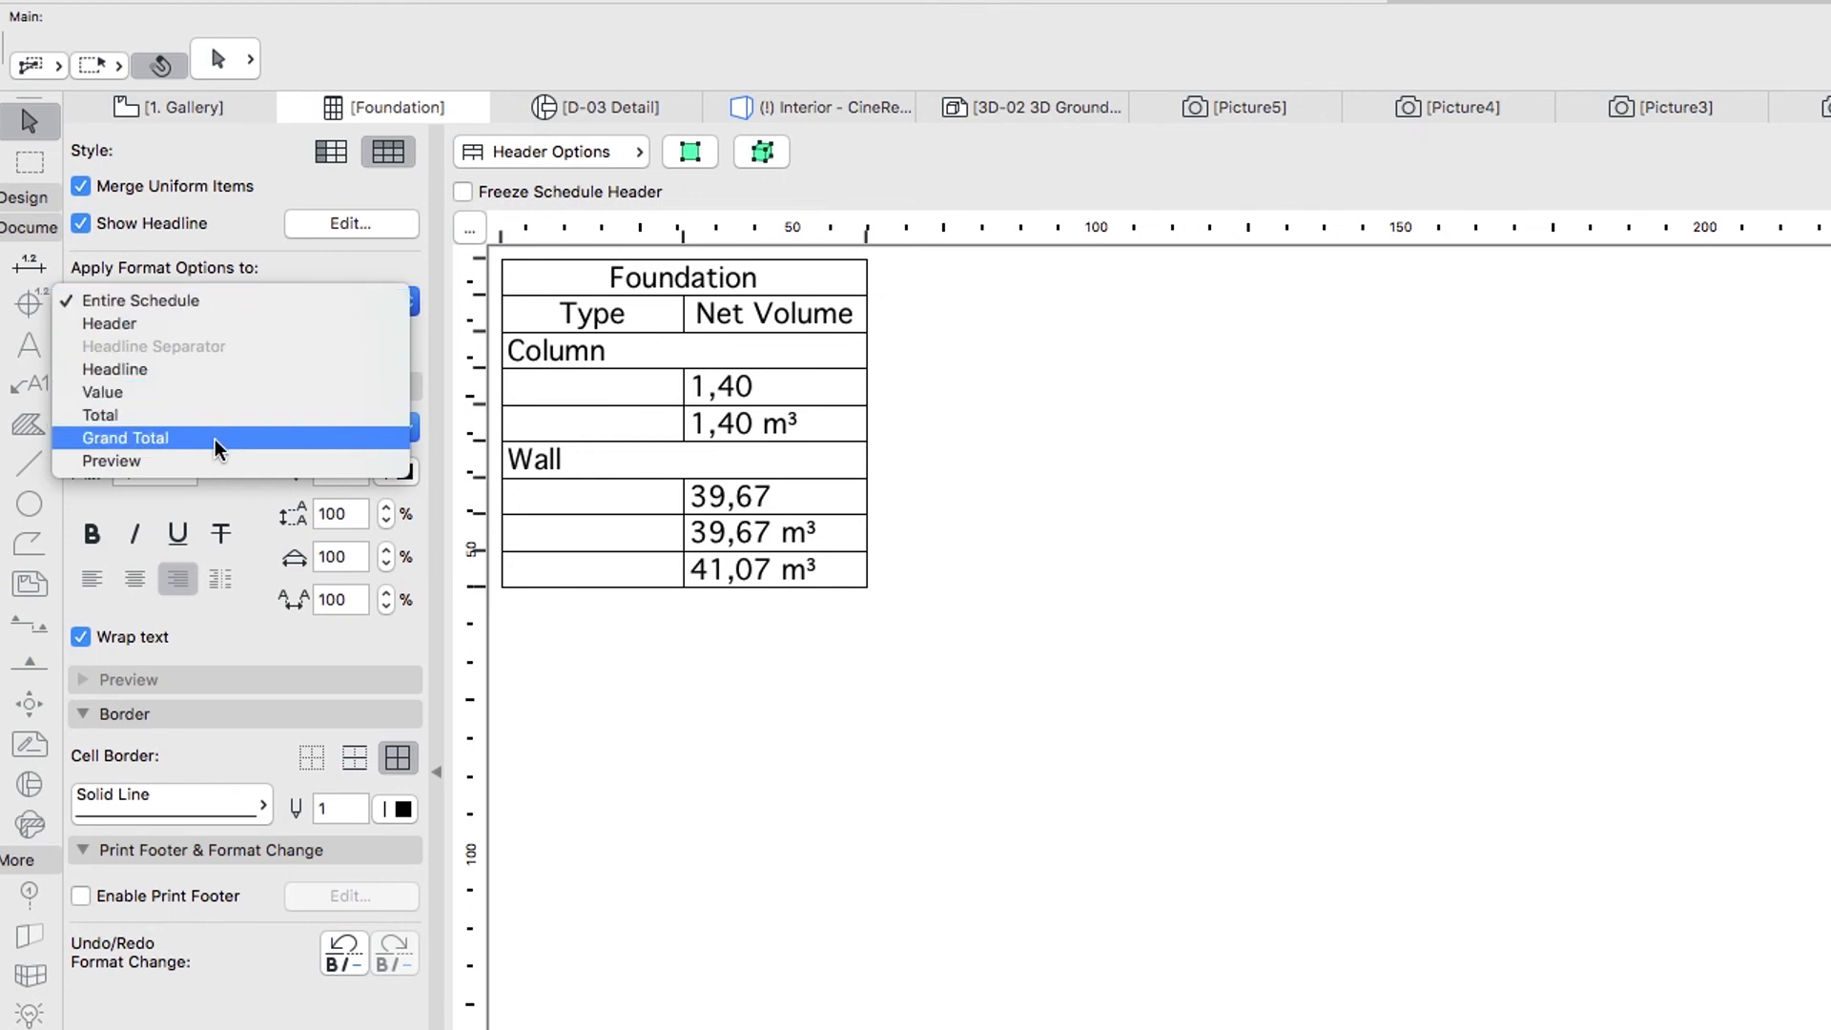
pyautogui.click(126, 437)
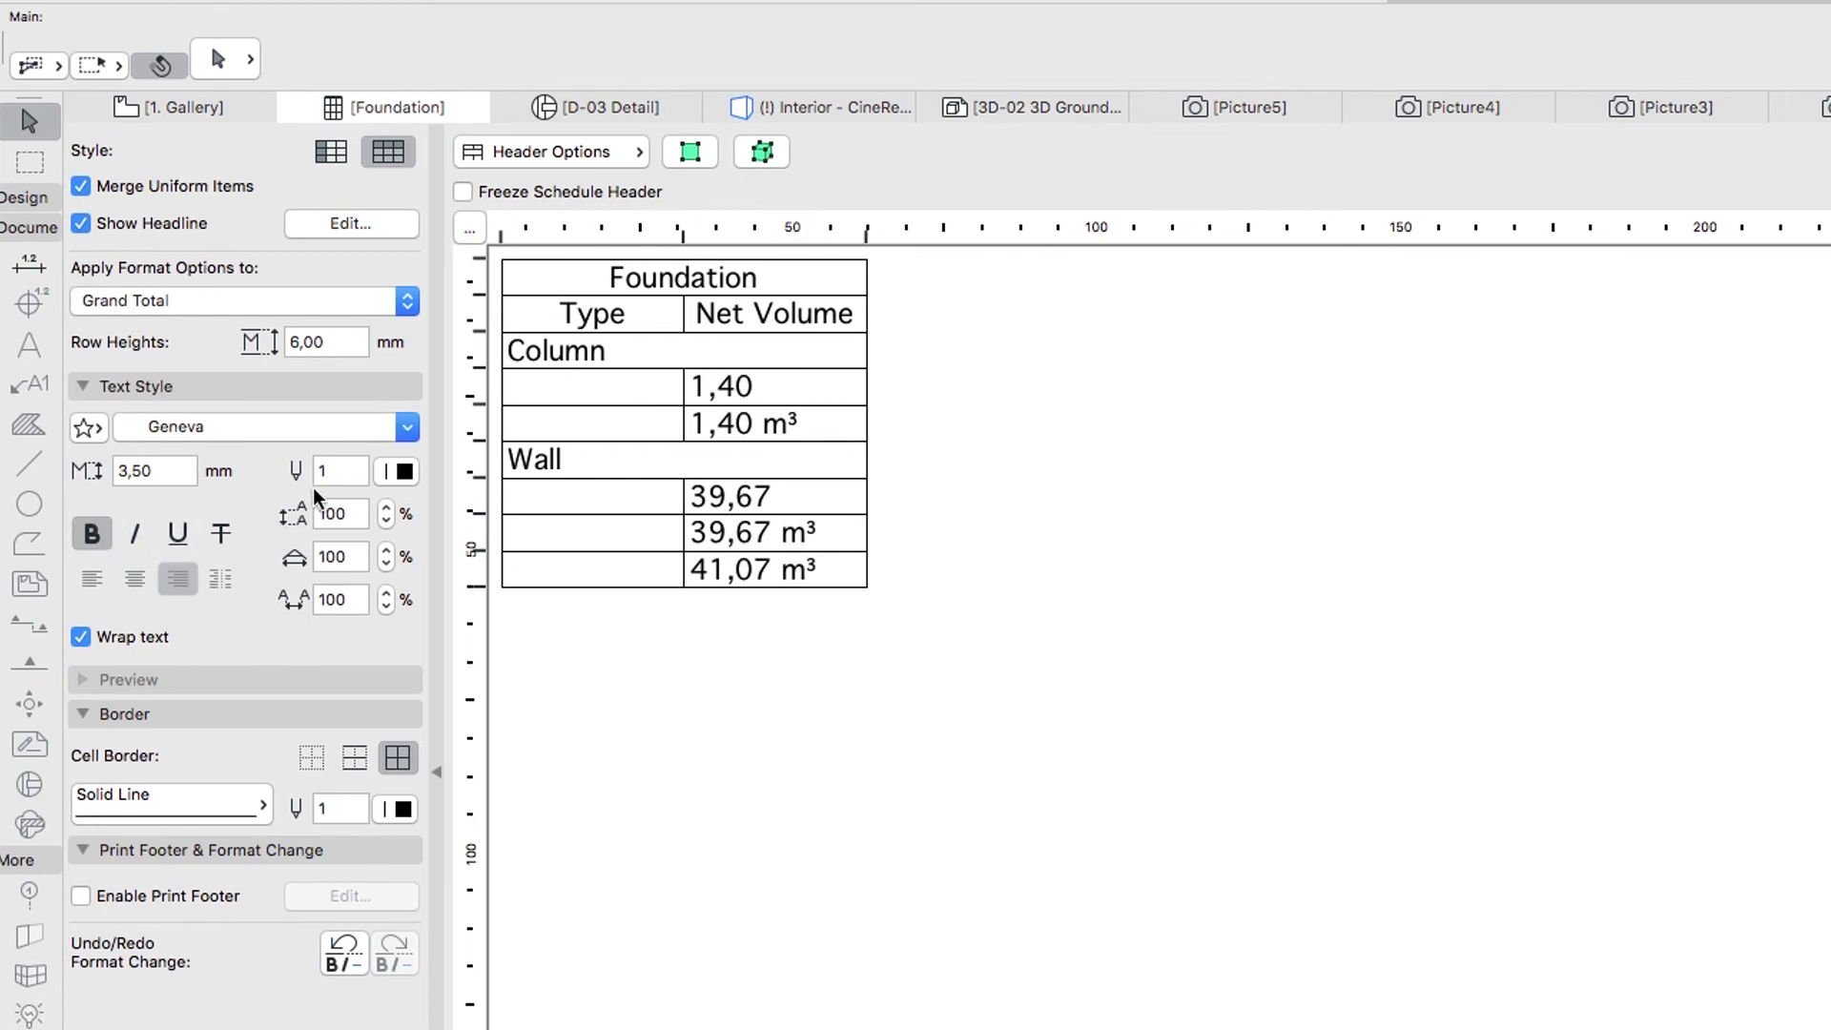
pyautogui.write('20')
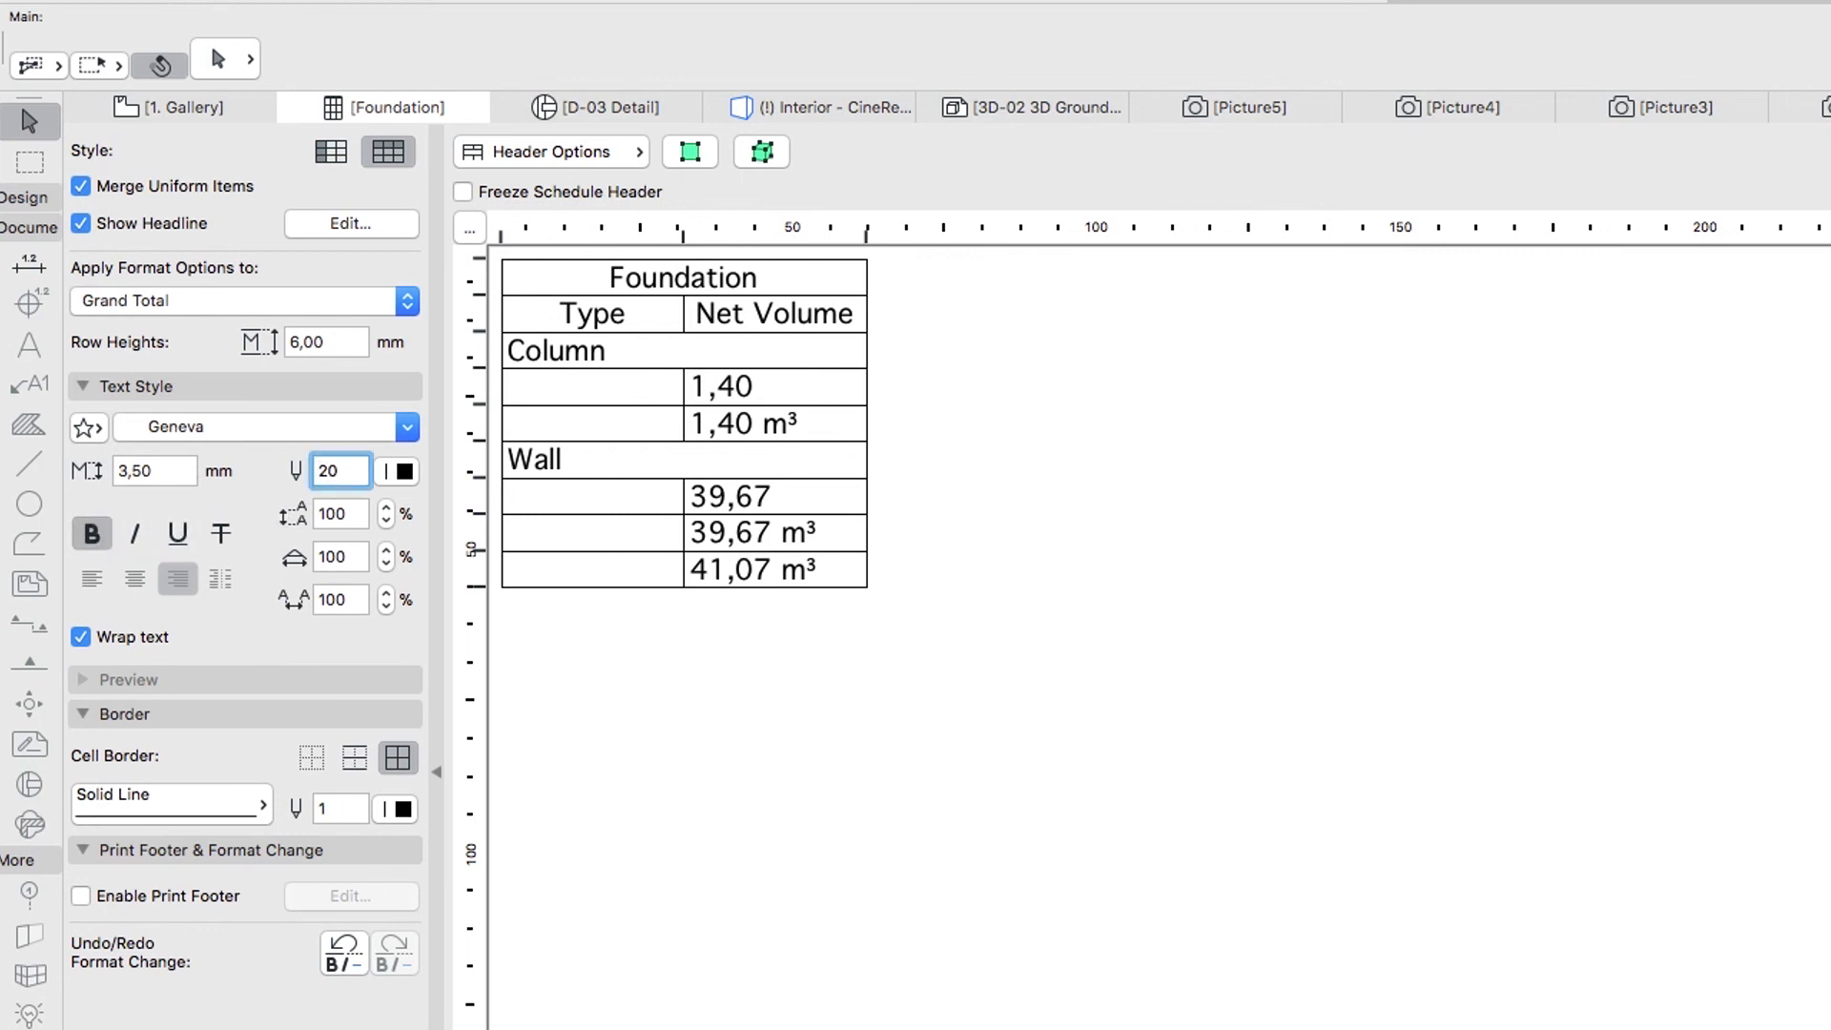
# Set the Entire Schedule to Arial font with horizontal-only cell borders.
pyautogui.click(242, 300)
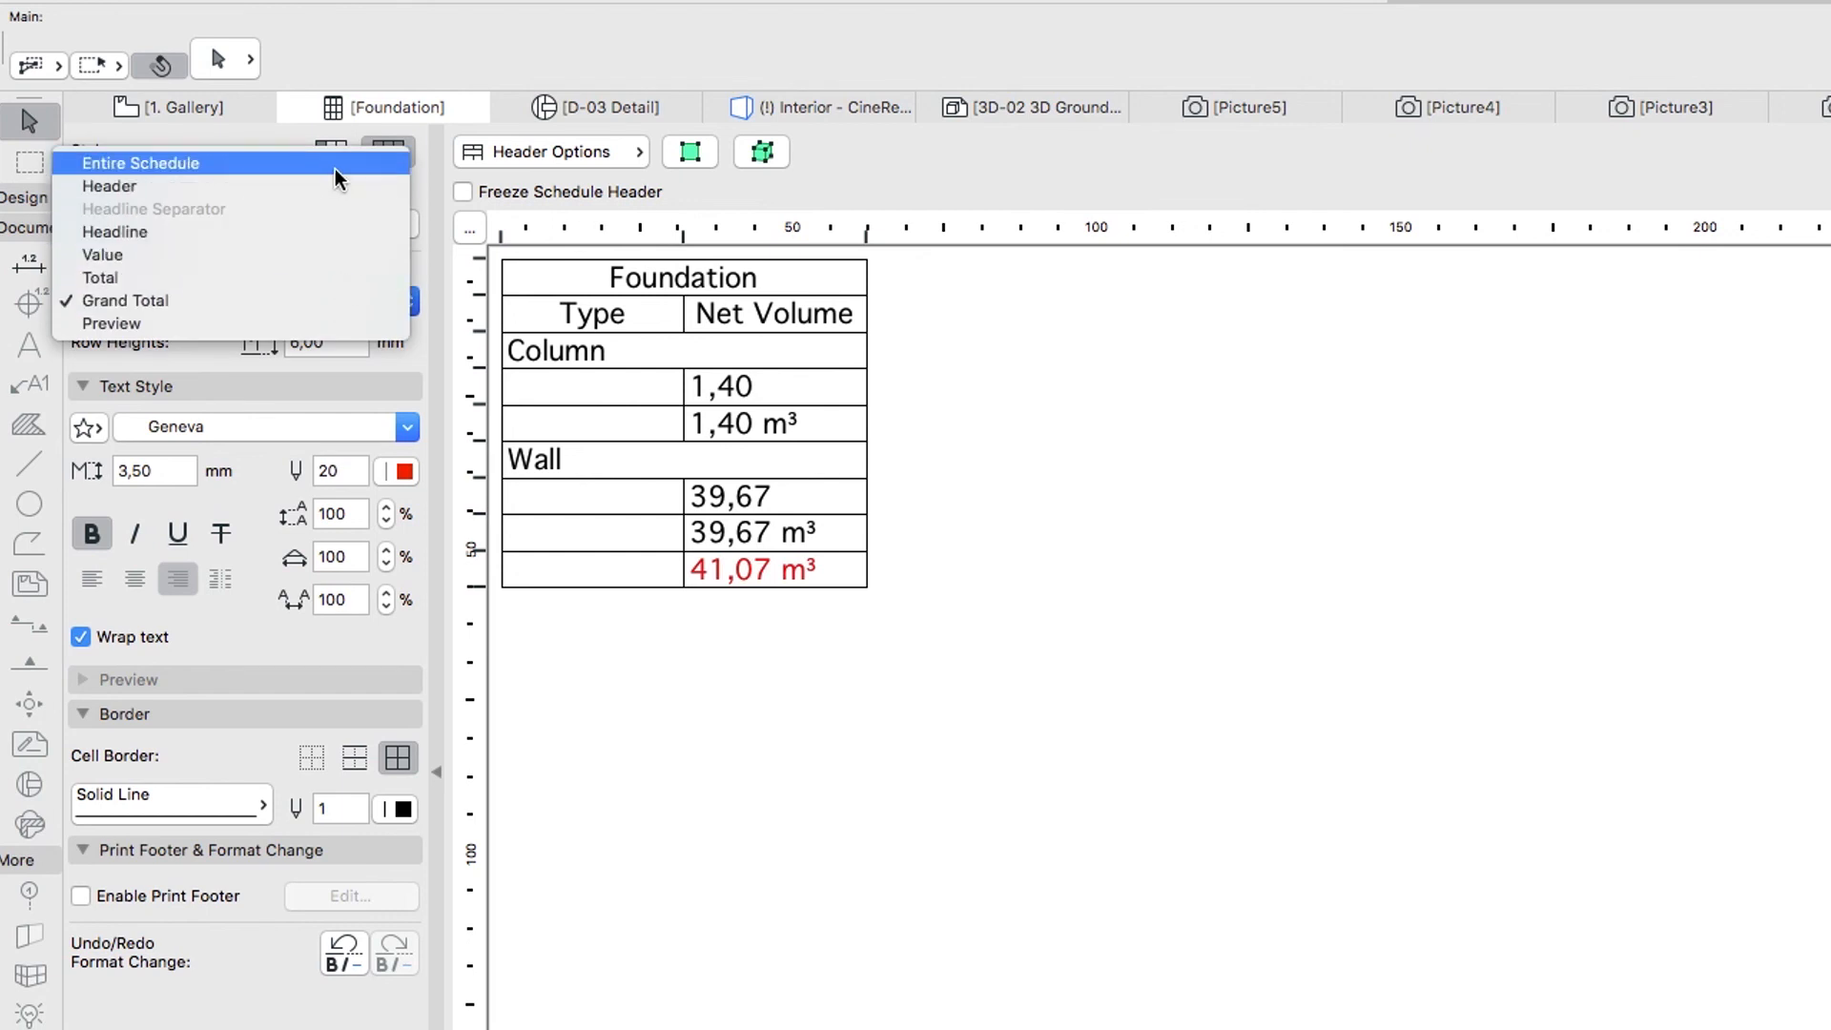
pyautogui.click(139, 162)
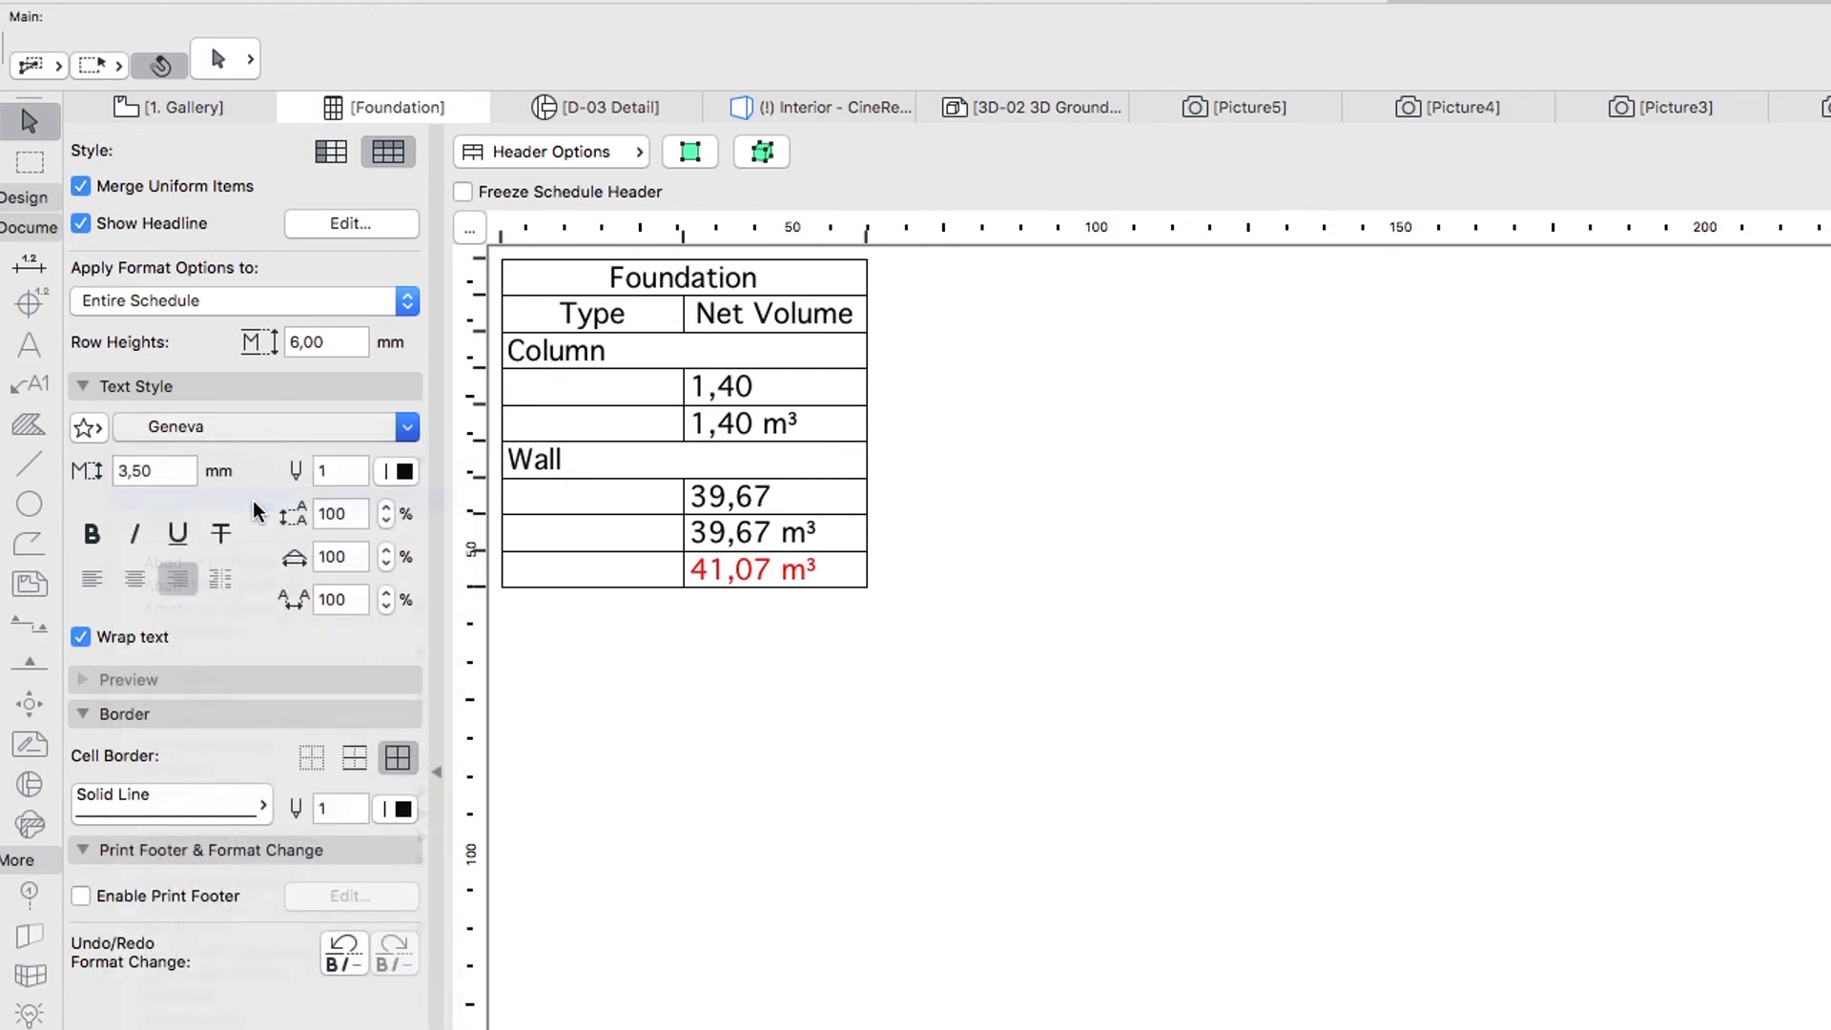
pyautogui.click(263, 425)
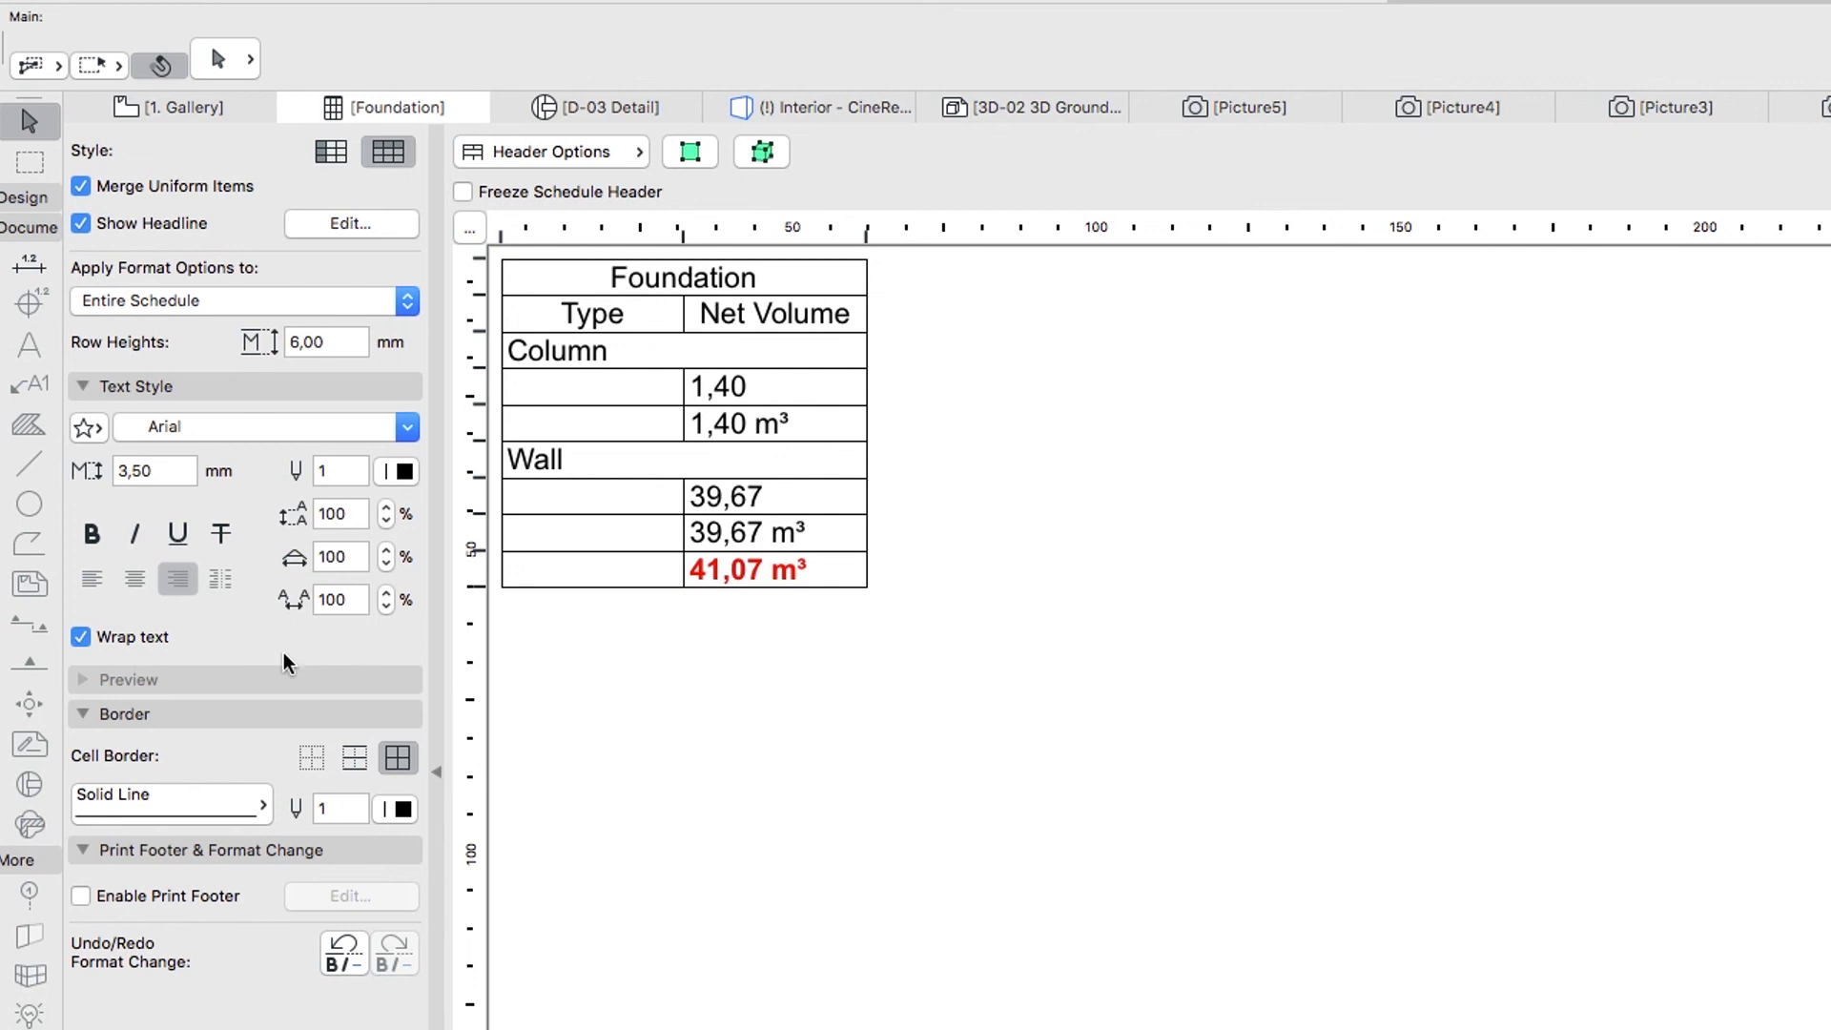
pyautogui.click(355, 757)
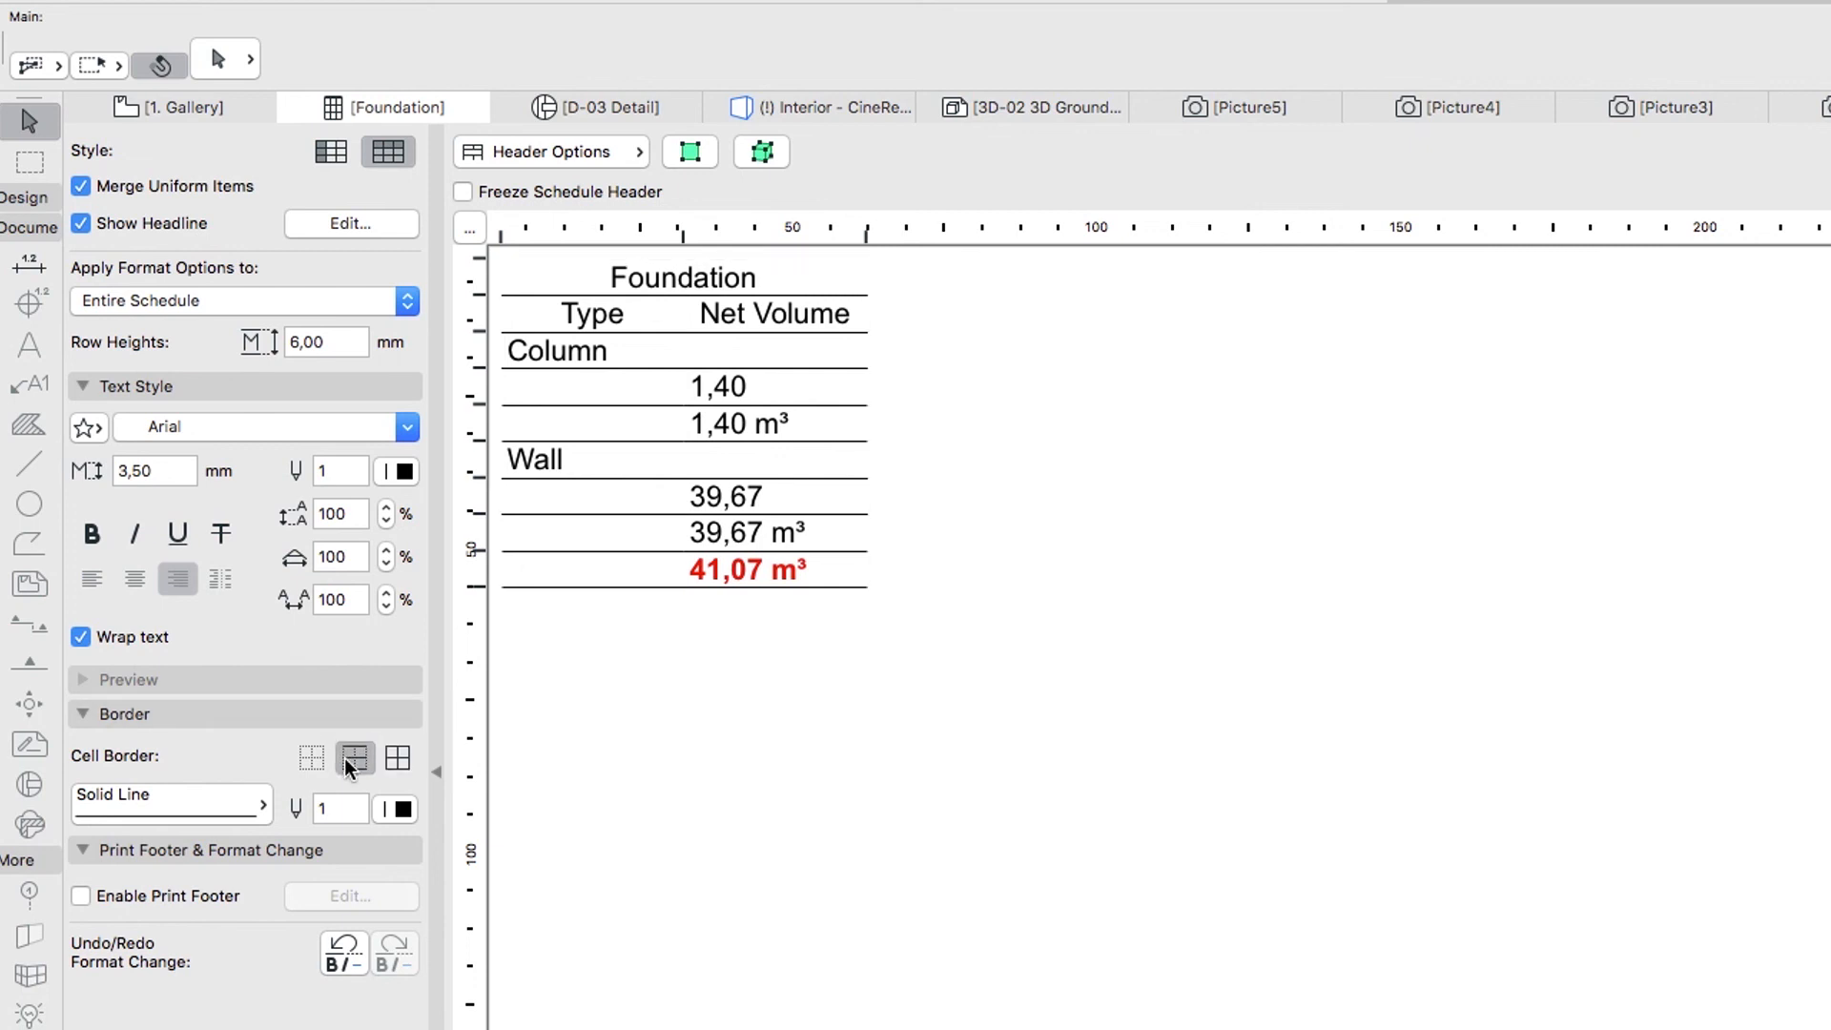